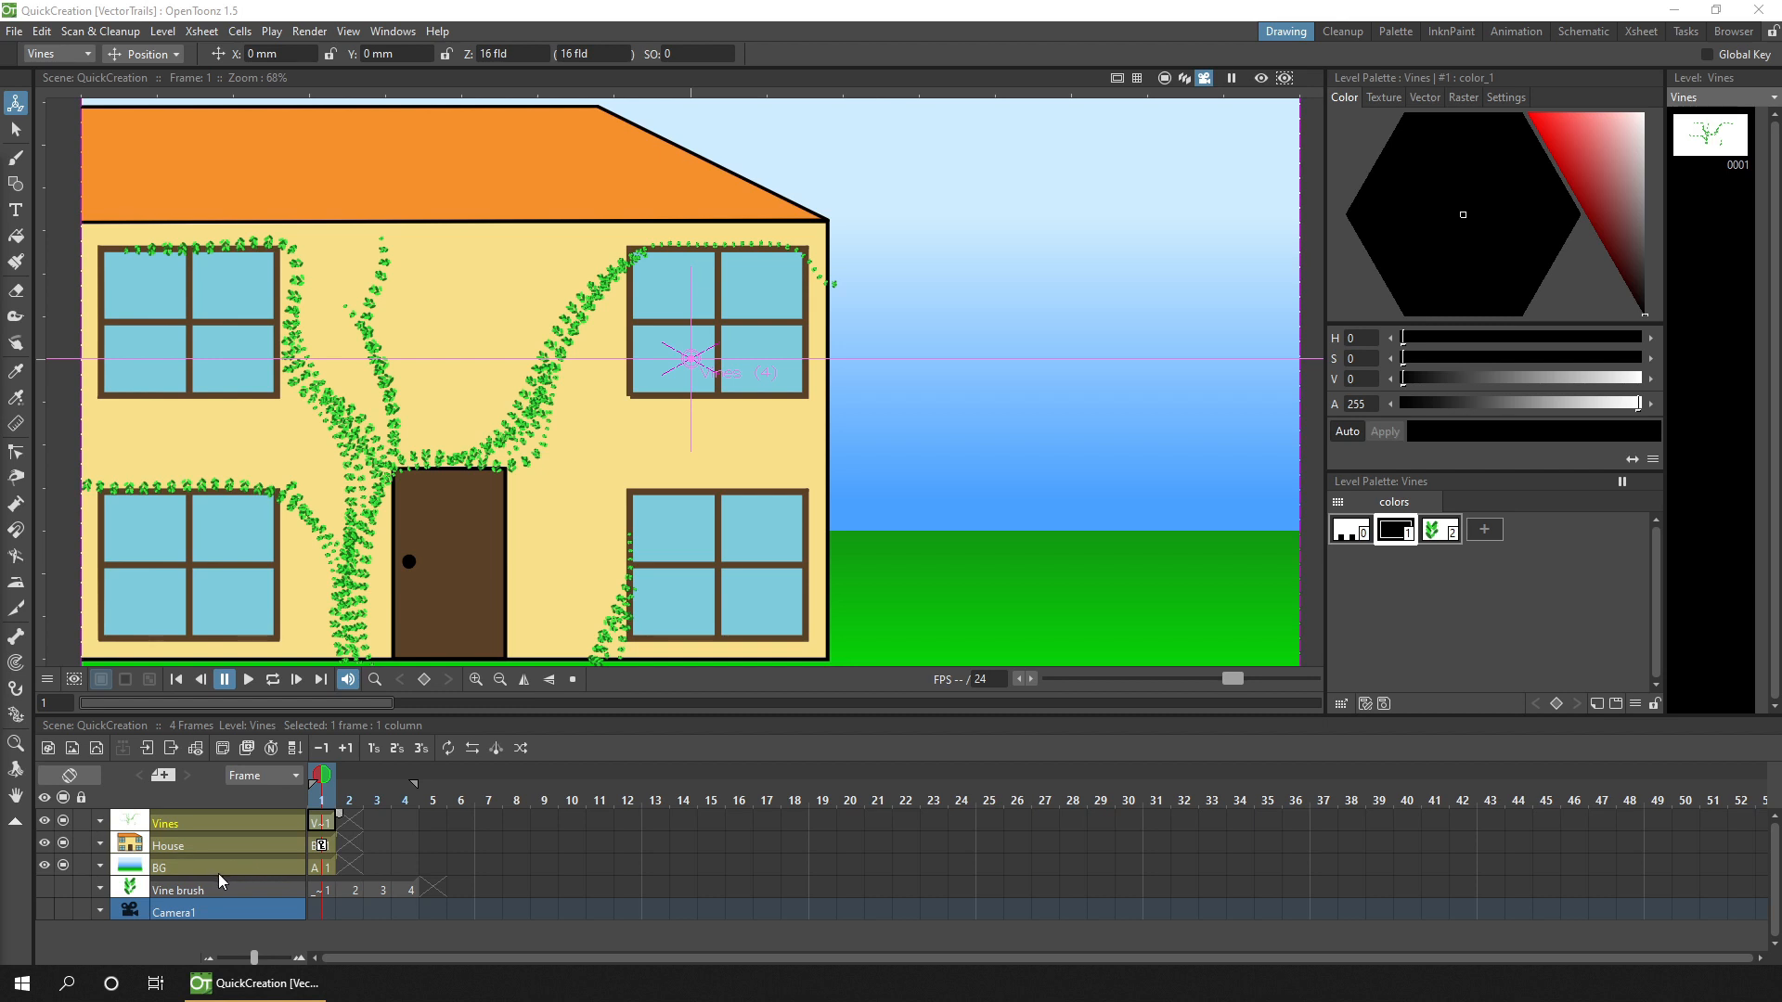
pyautogui.moveTo(218, 847)
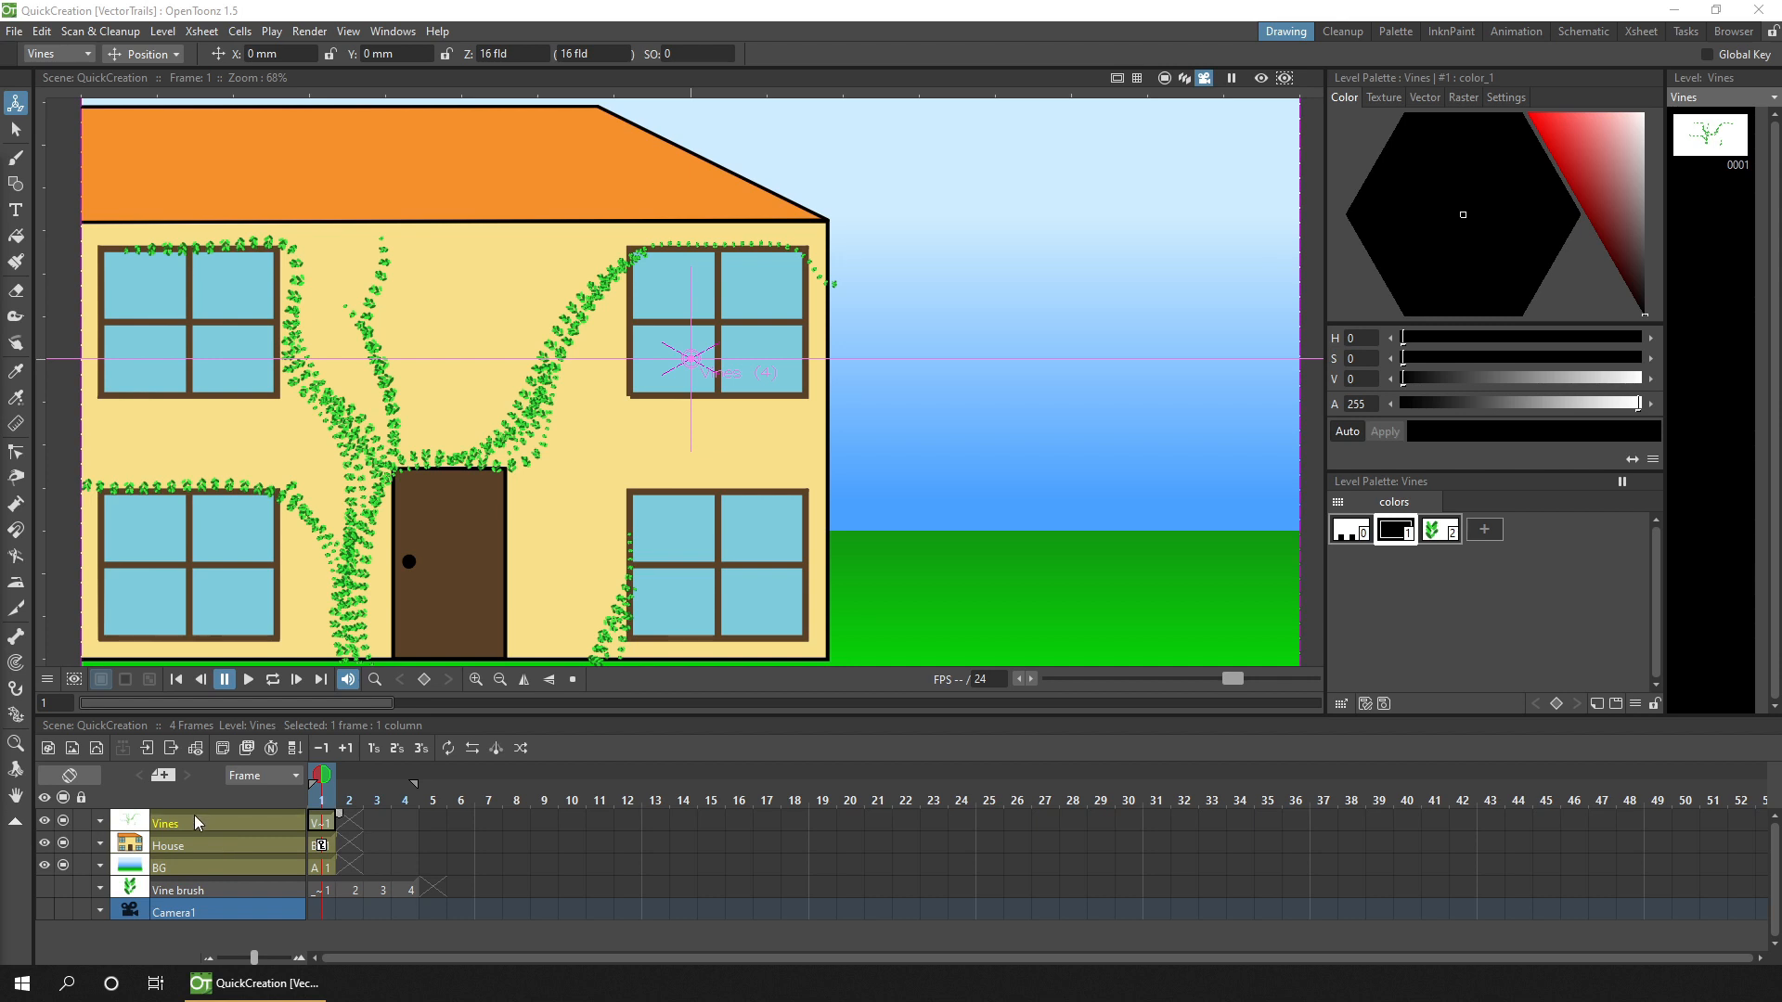
pyautogui.moveTo(577, 857)
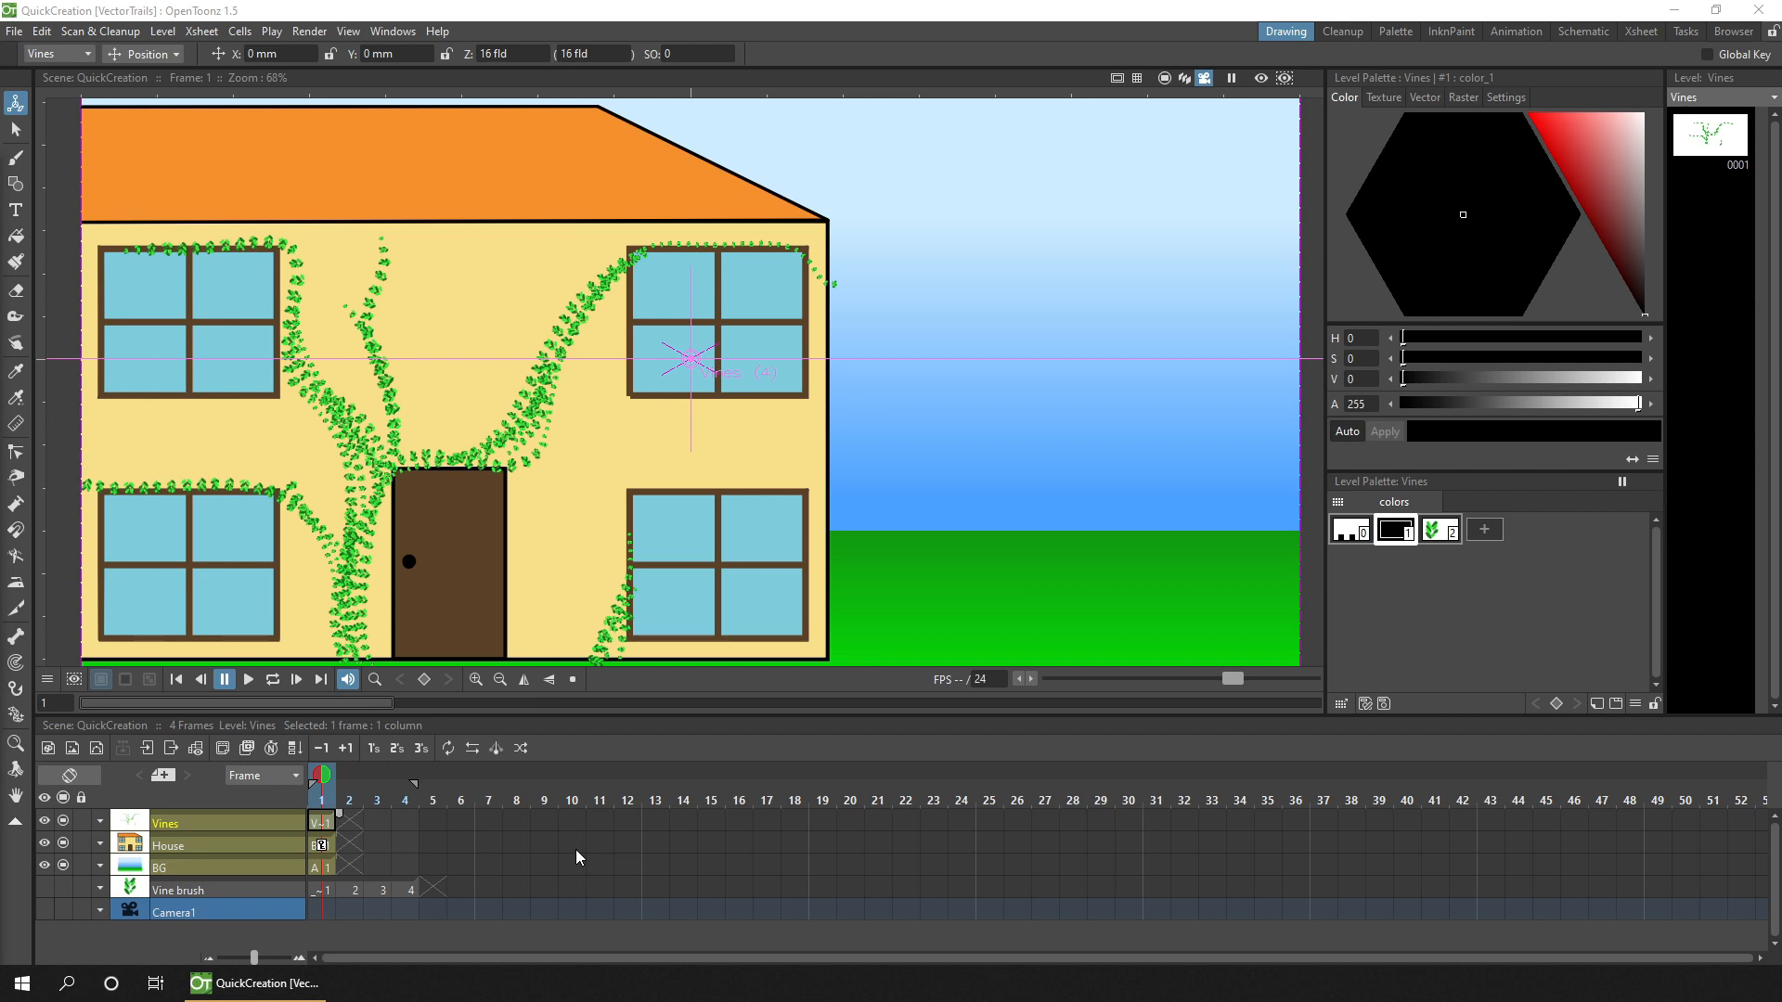
# Render frame 1 only, with End set to 1, to png as QuickCreation.0001.png.
pyautogui.click(211, 867)
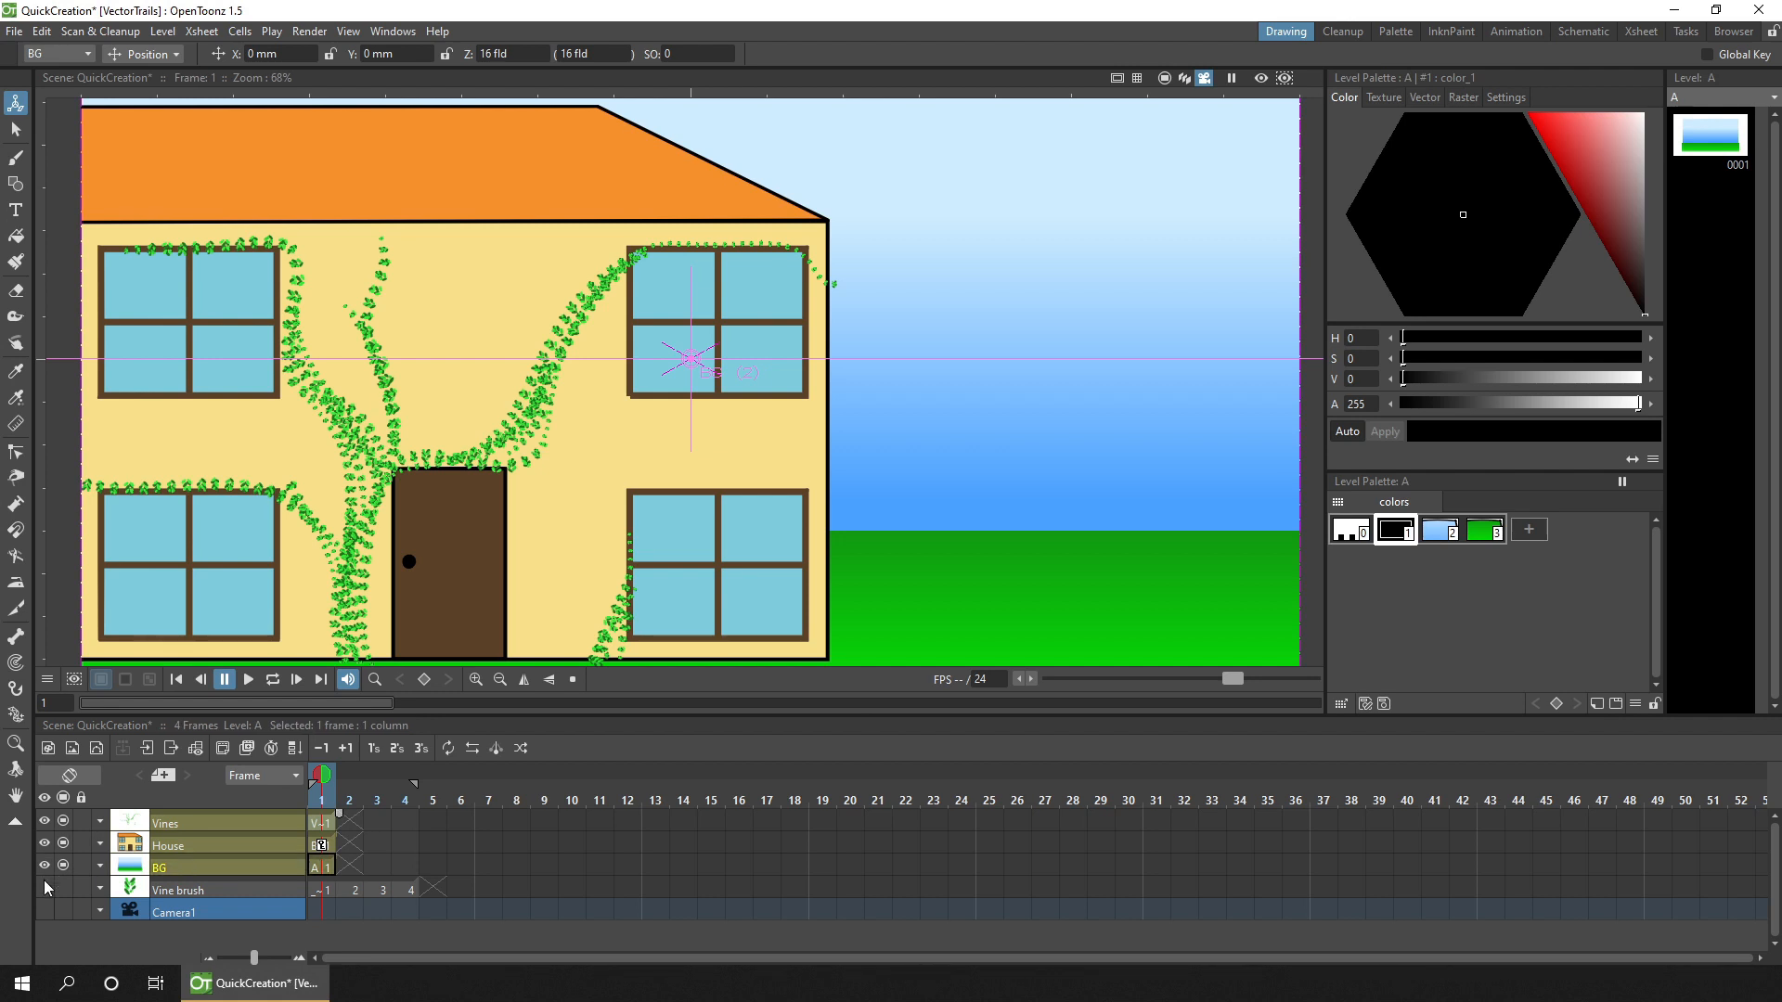
pyautogui.moveTo(44, 890)
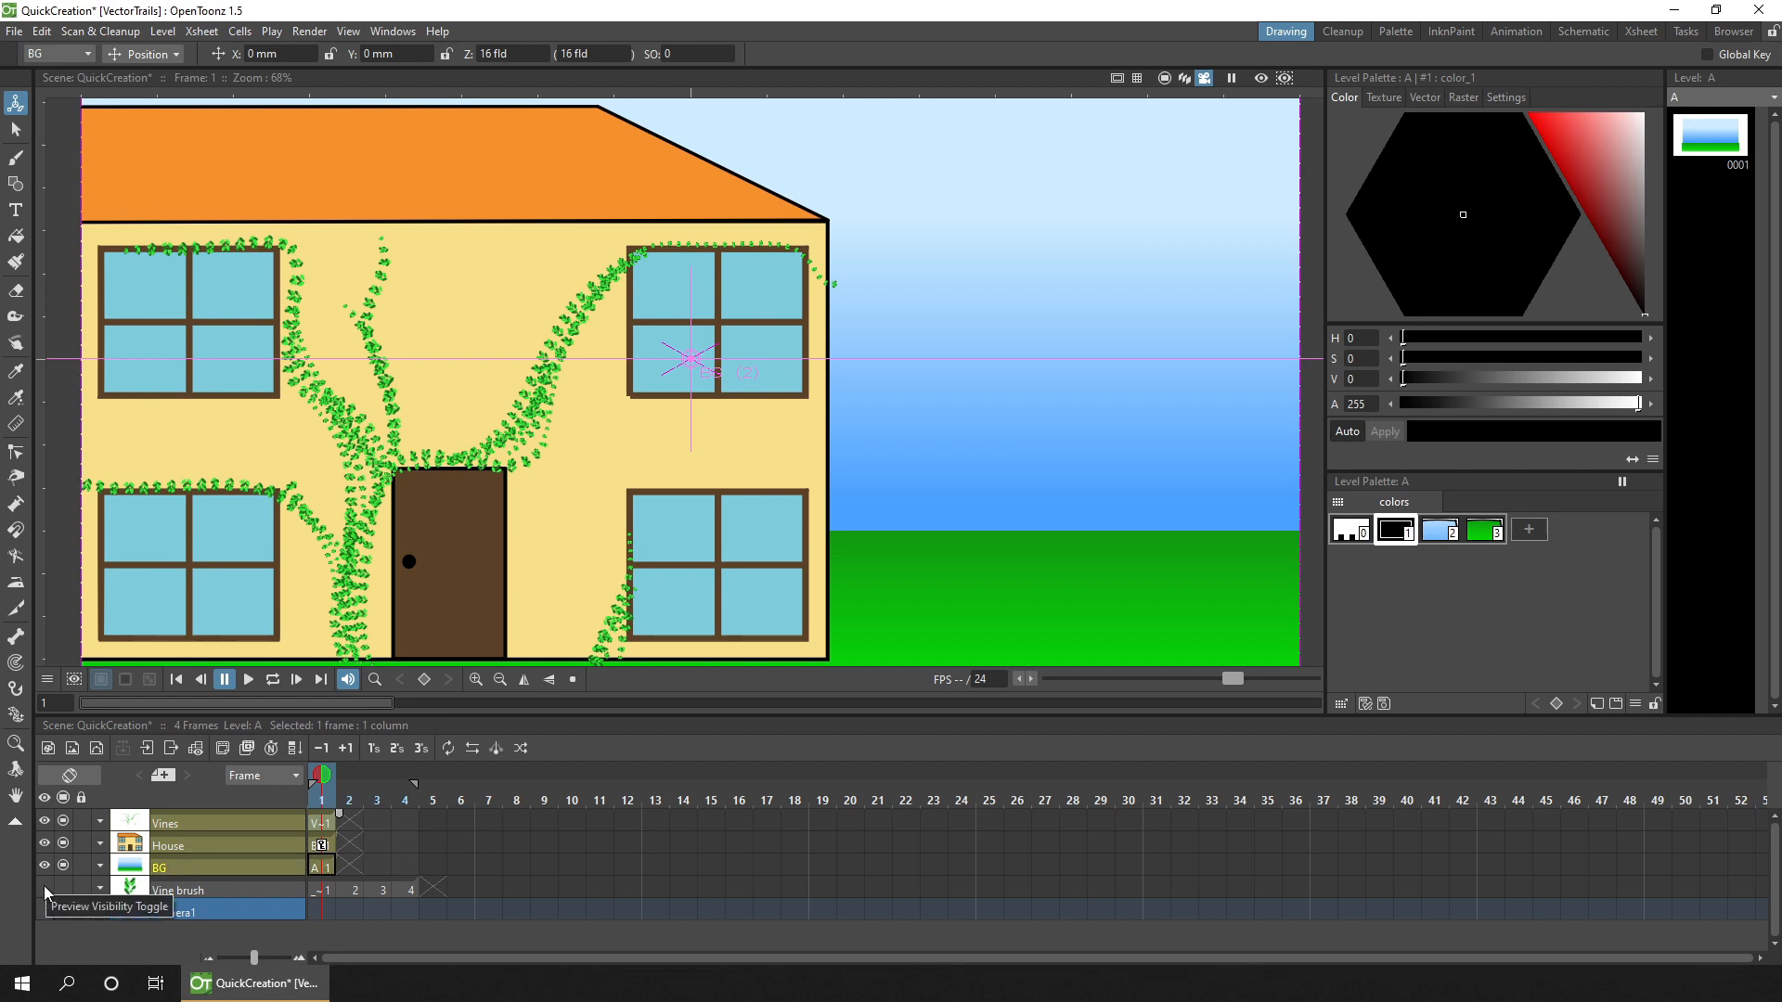
pyautogui.click(309, 30)
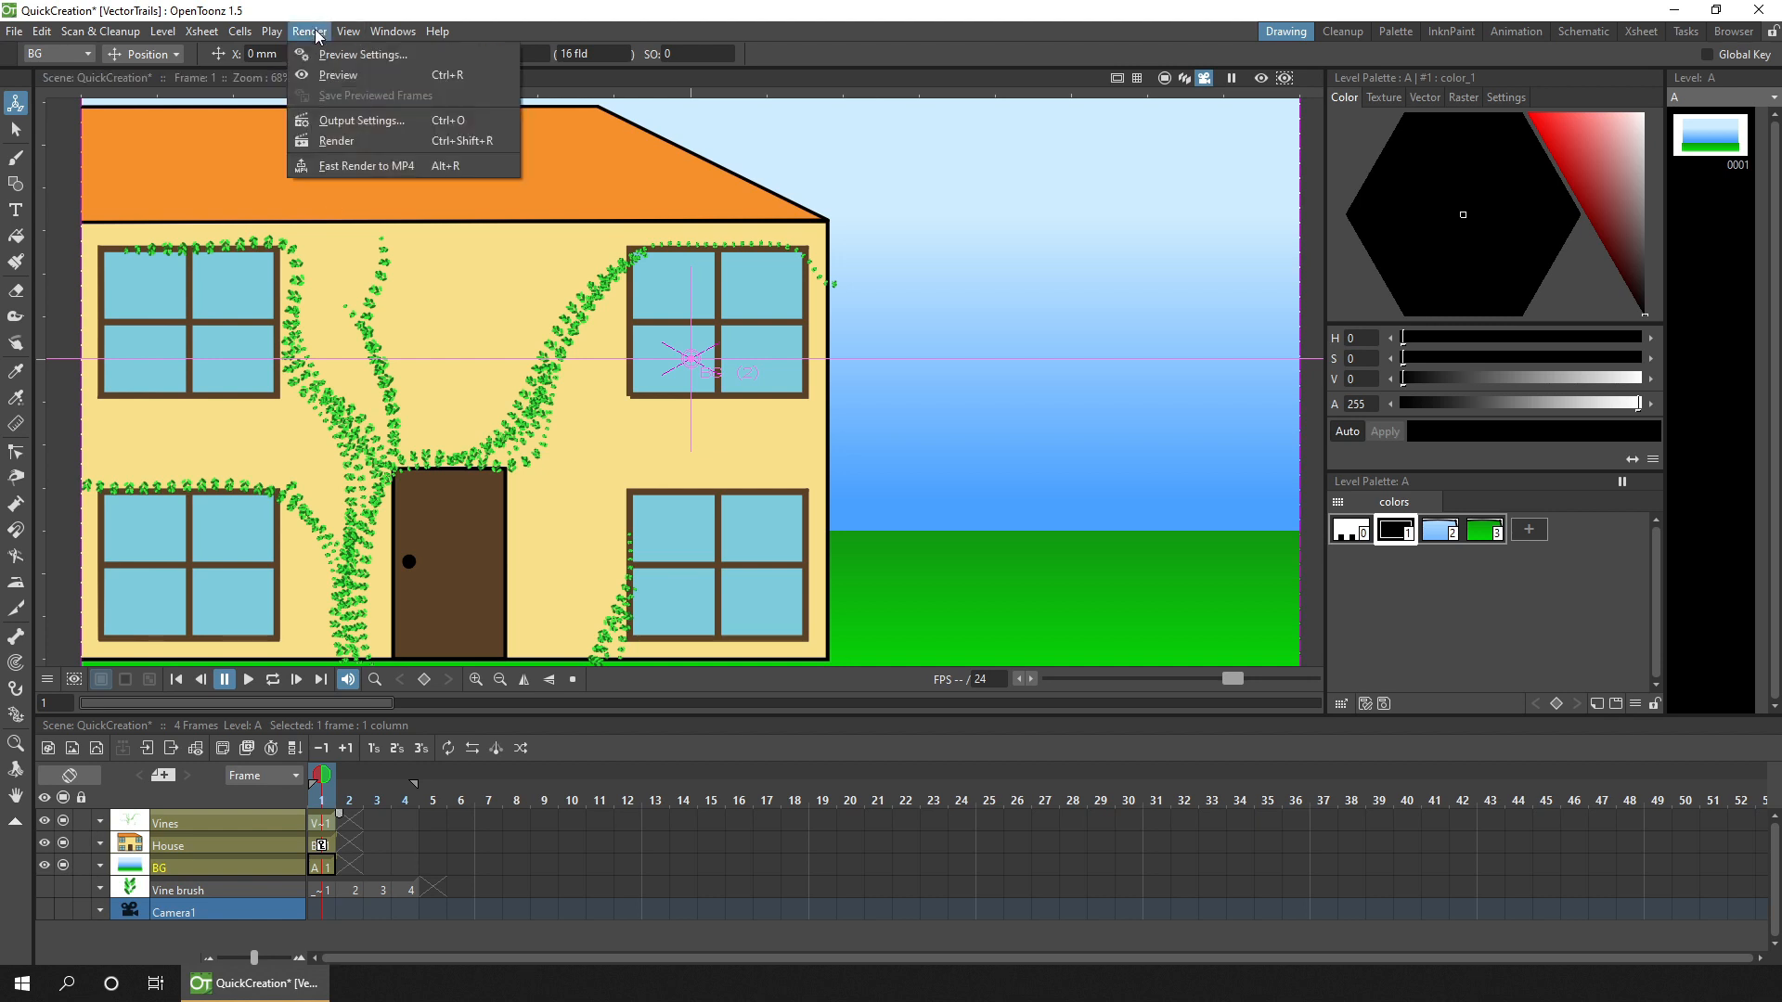
pyautogui.click(361, 120)
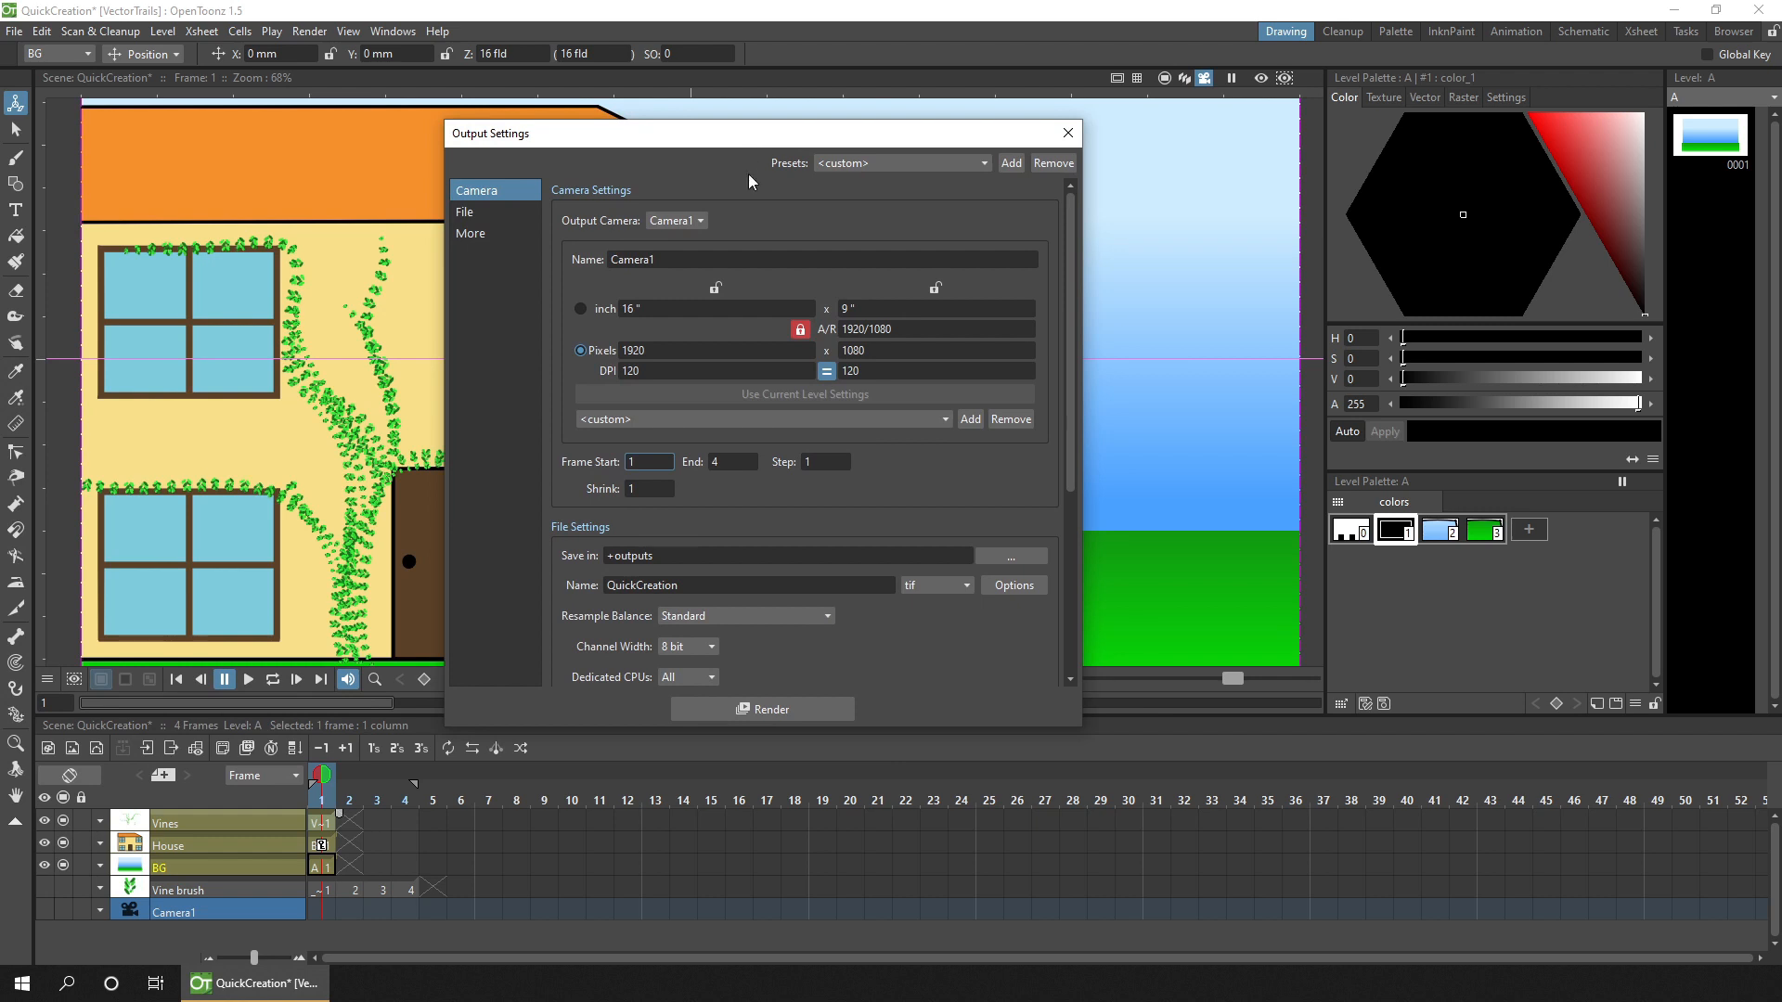
pyautogui.click(732, 462)
pyautogui.write('1')
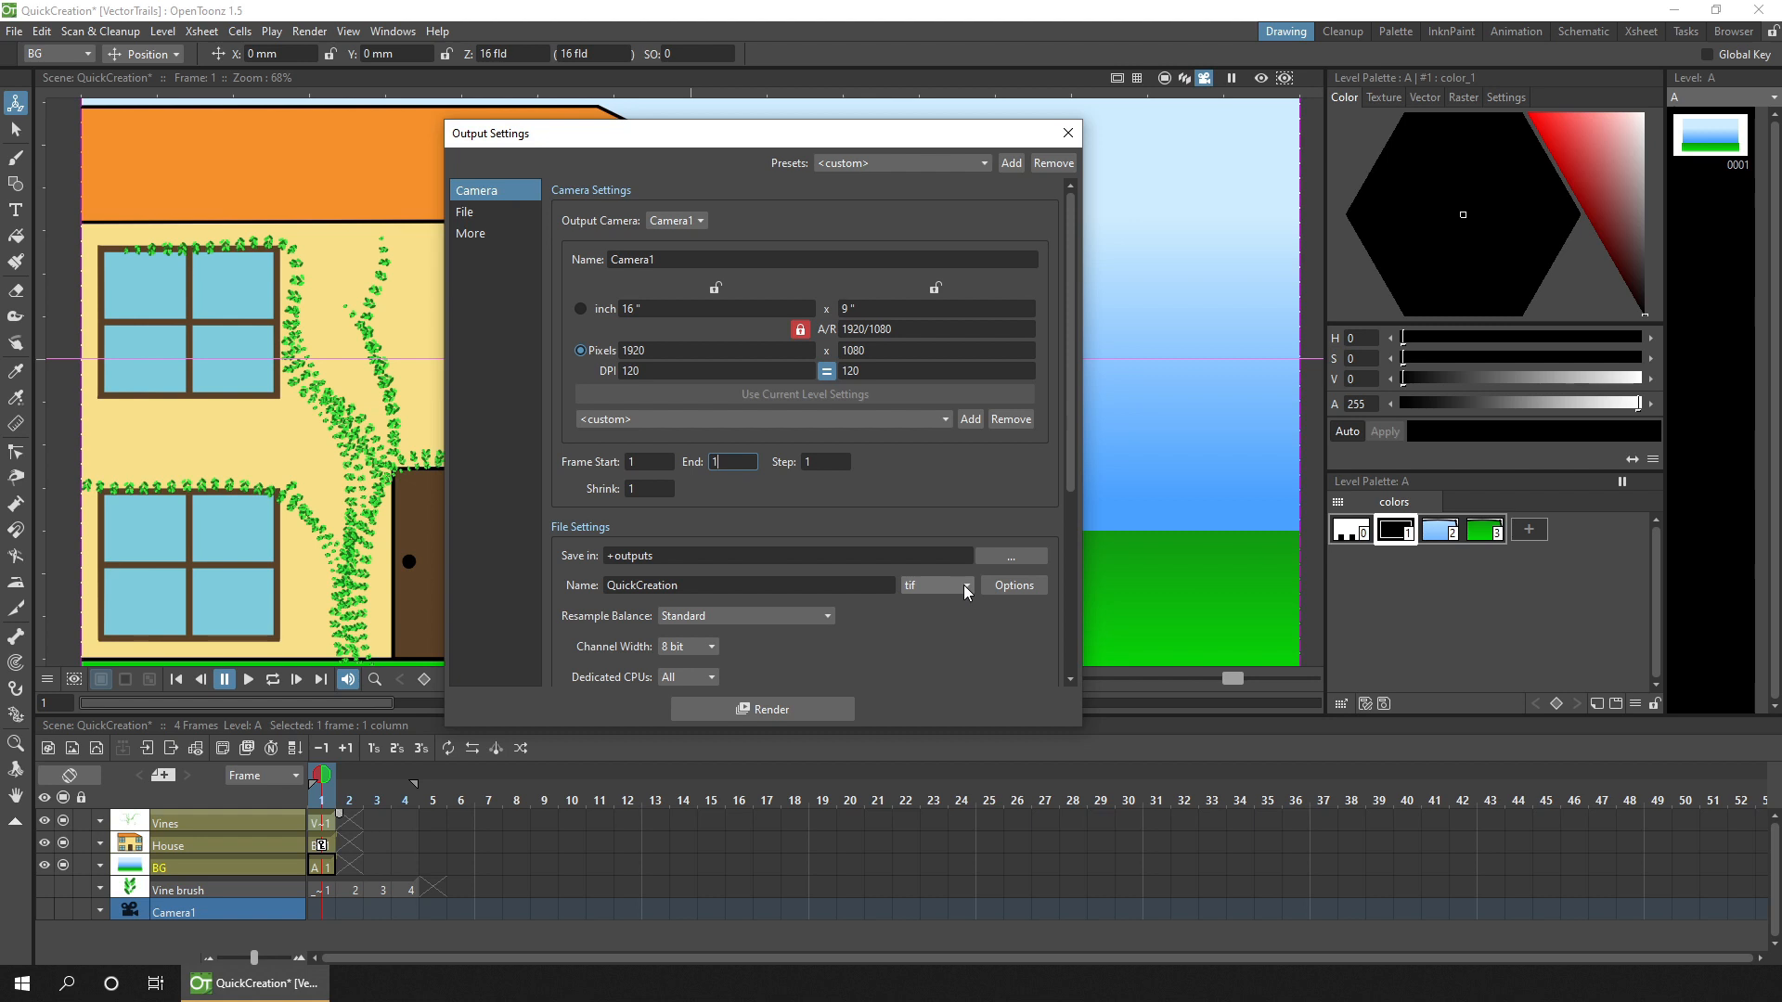
pyautogui.click(965, 584)
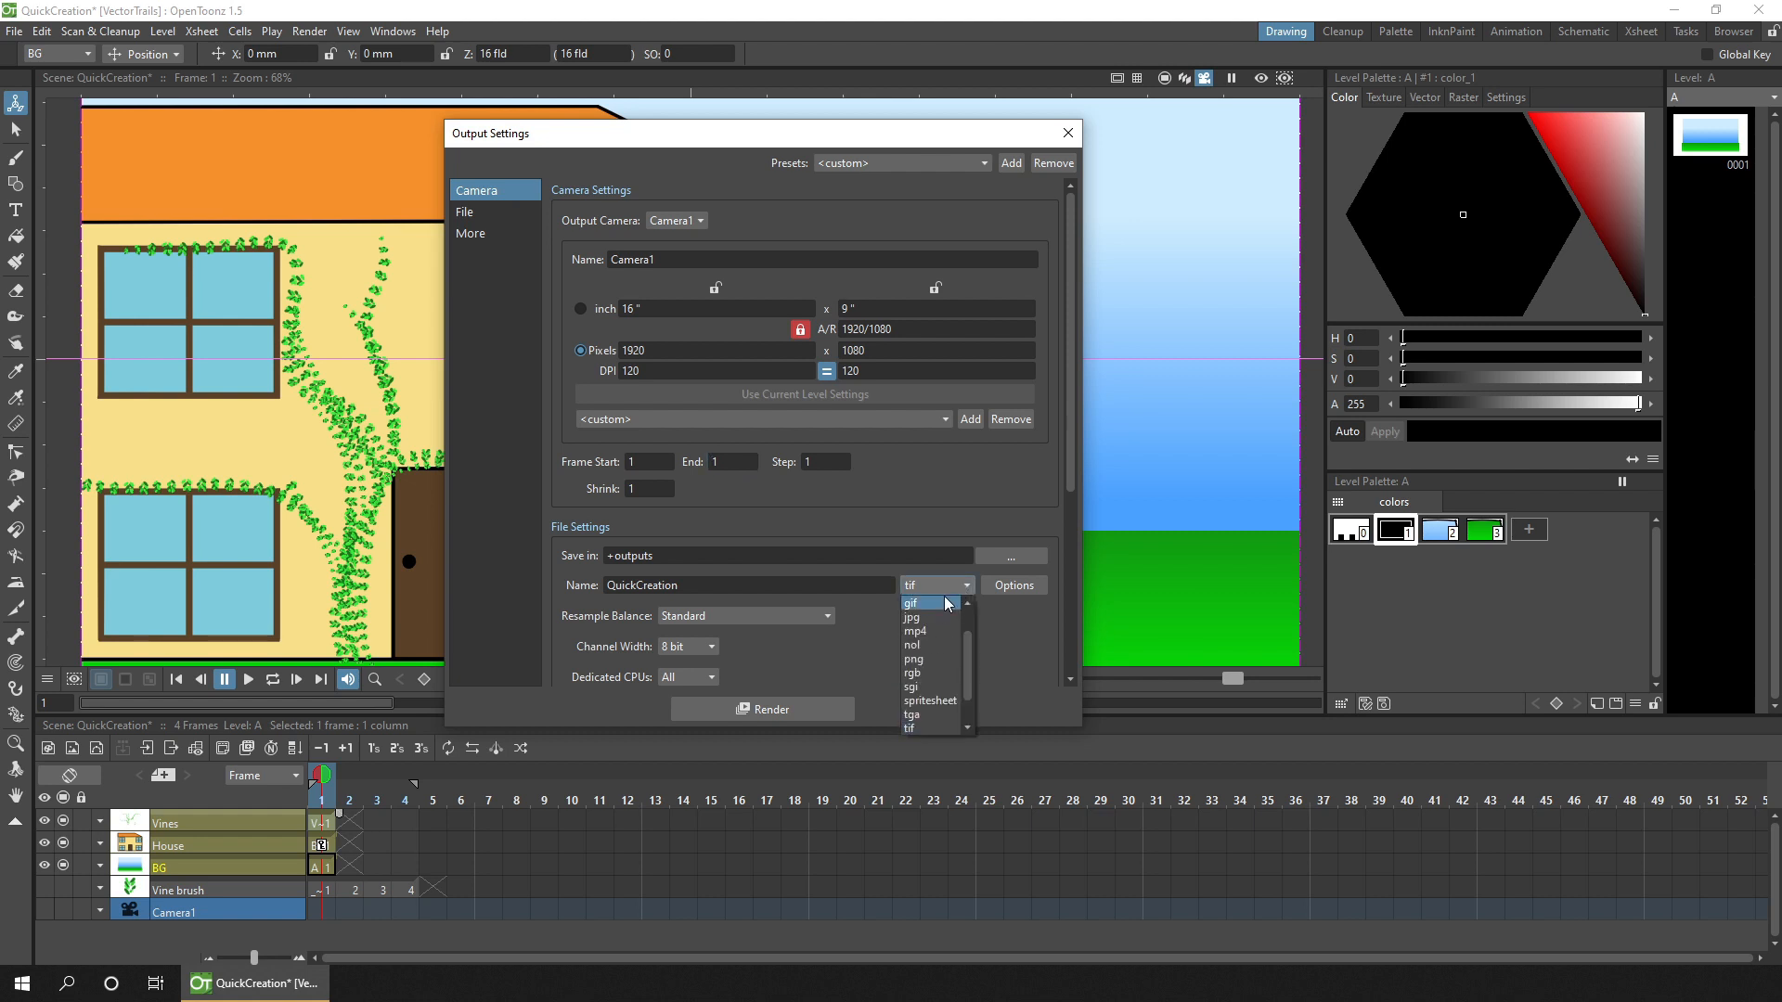
pyautogui.click(914, 659)
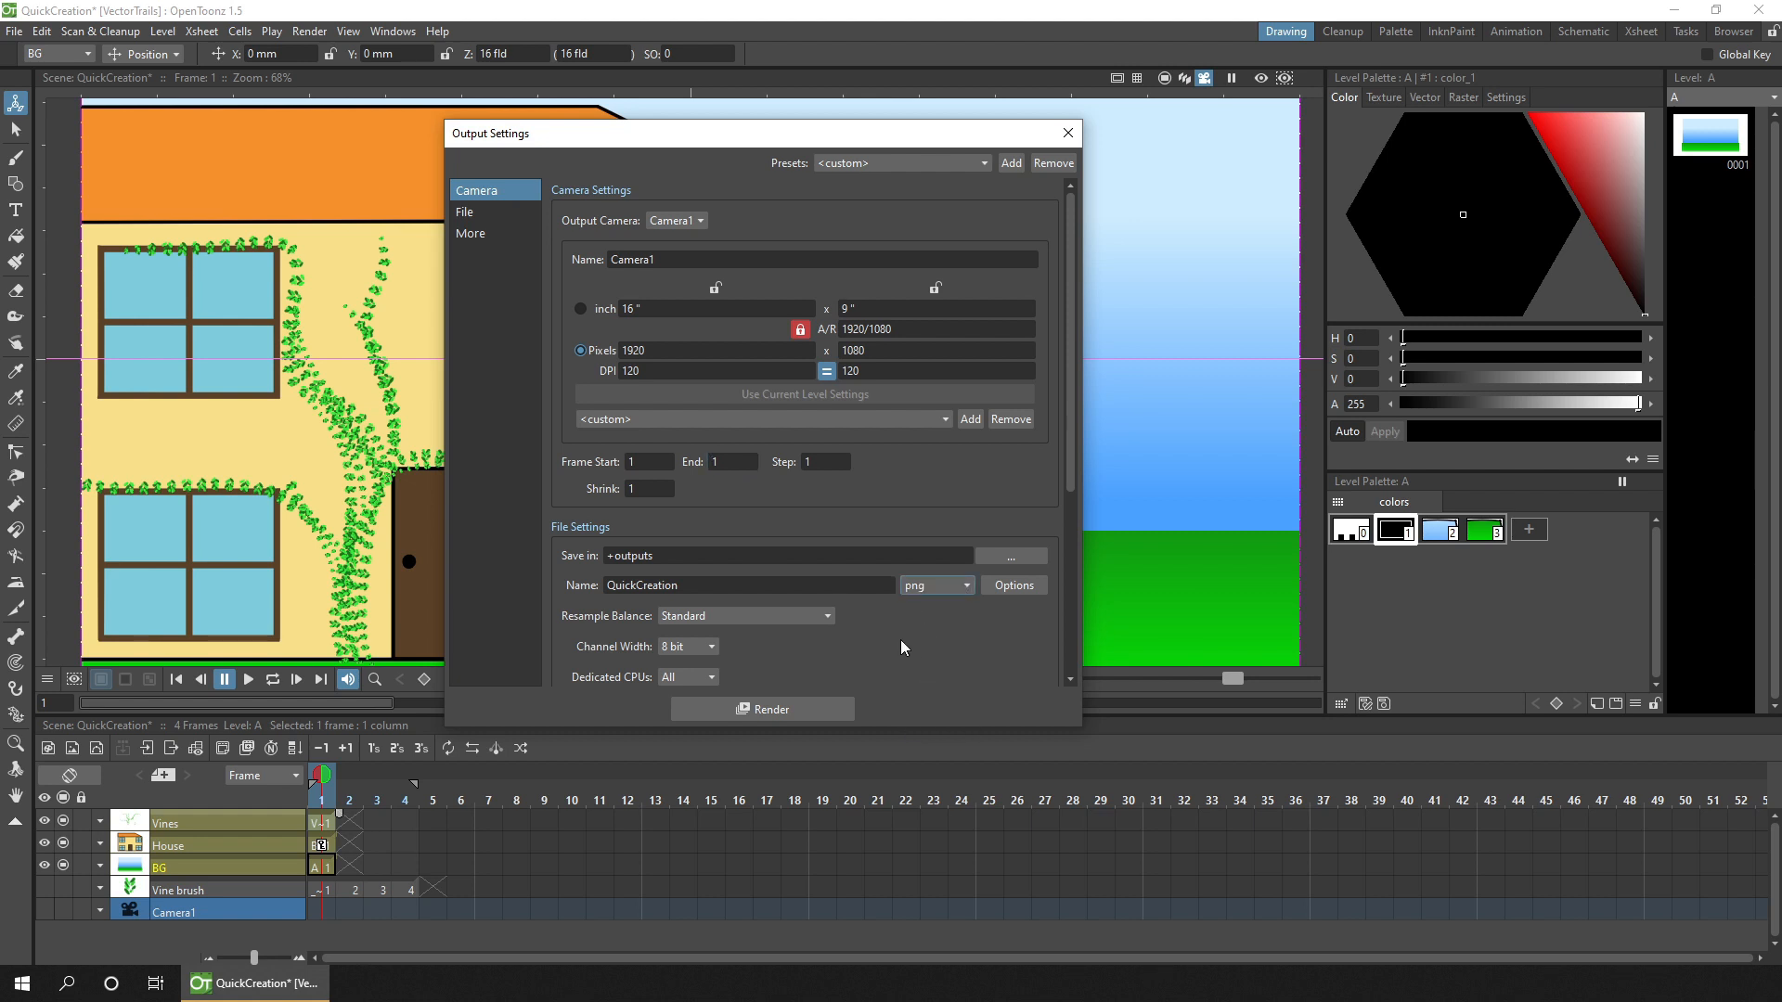
pyautogui.click(750, 584)
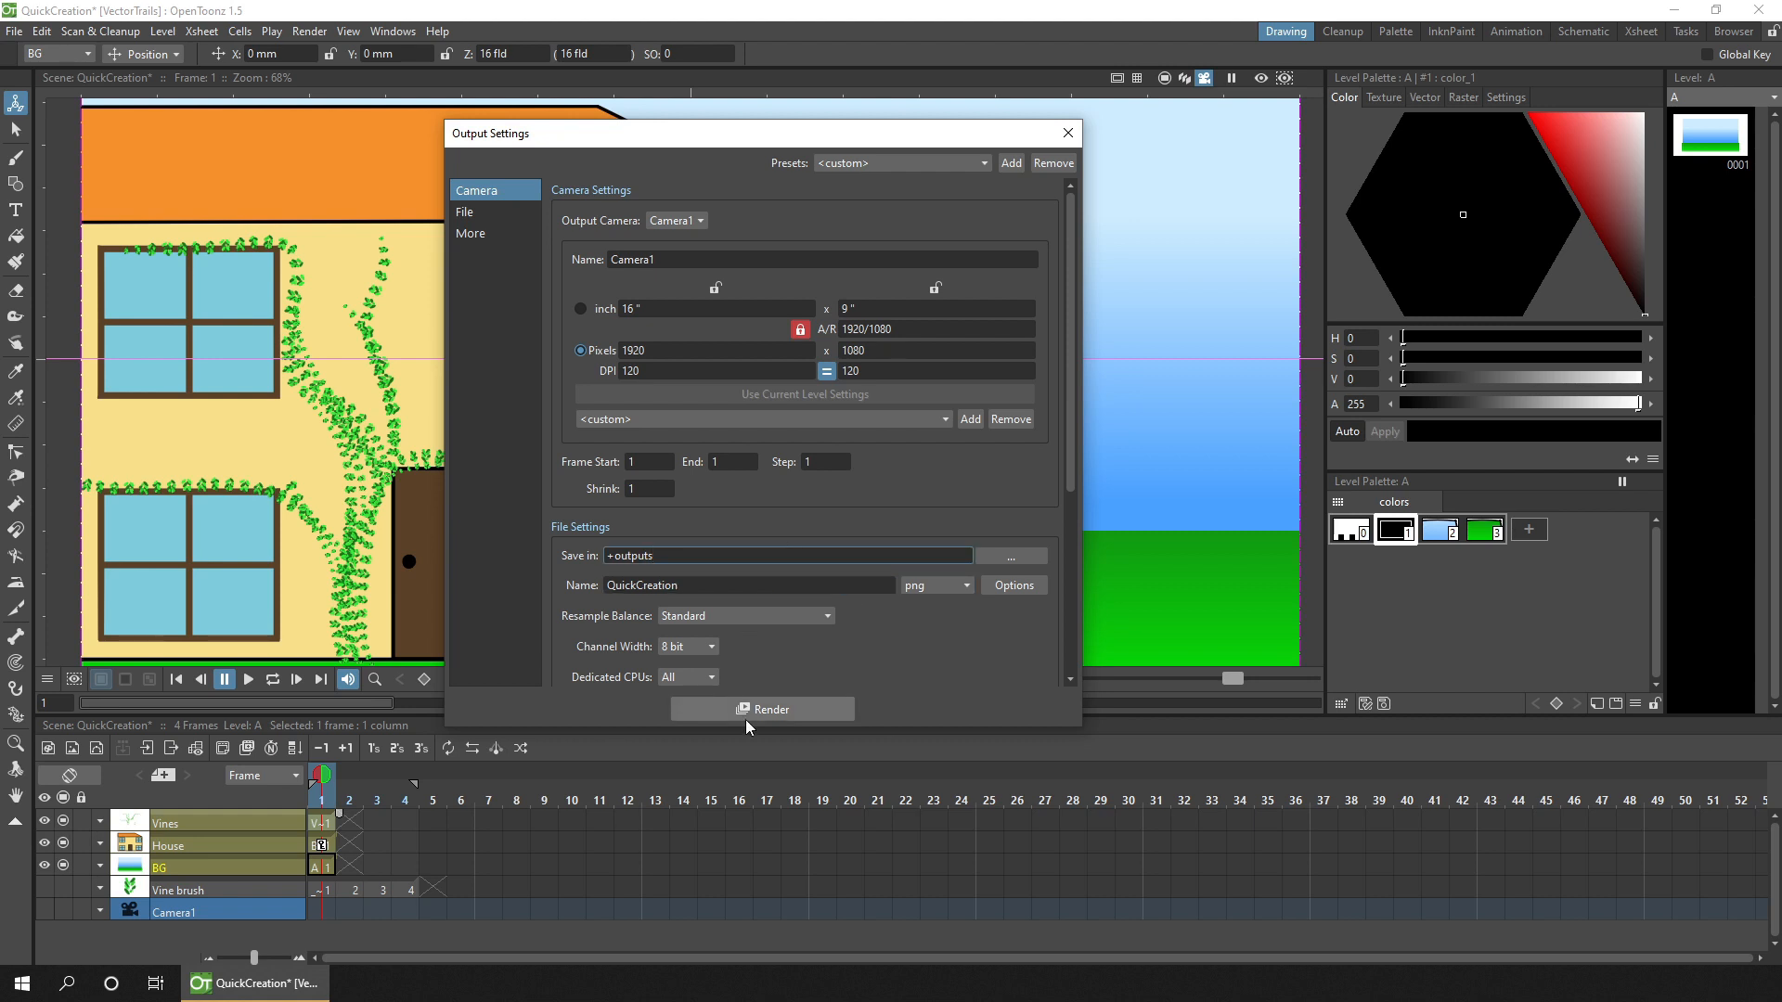
pyautogui.click(763, 708)
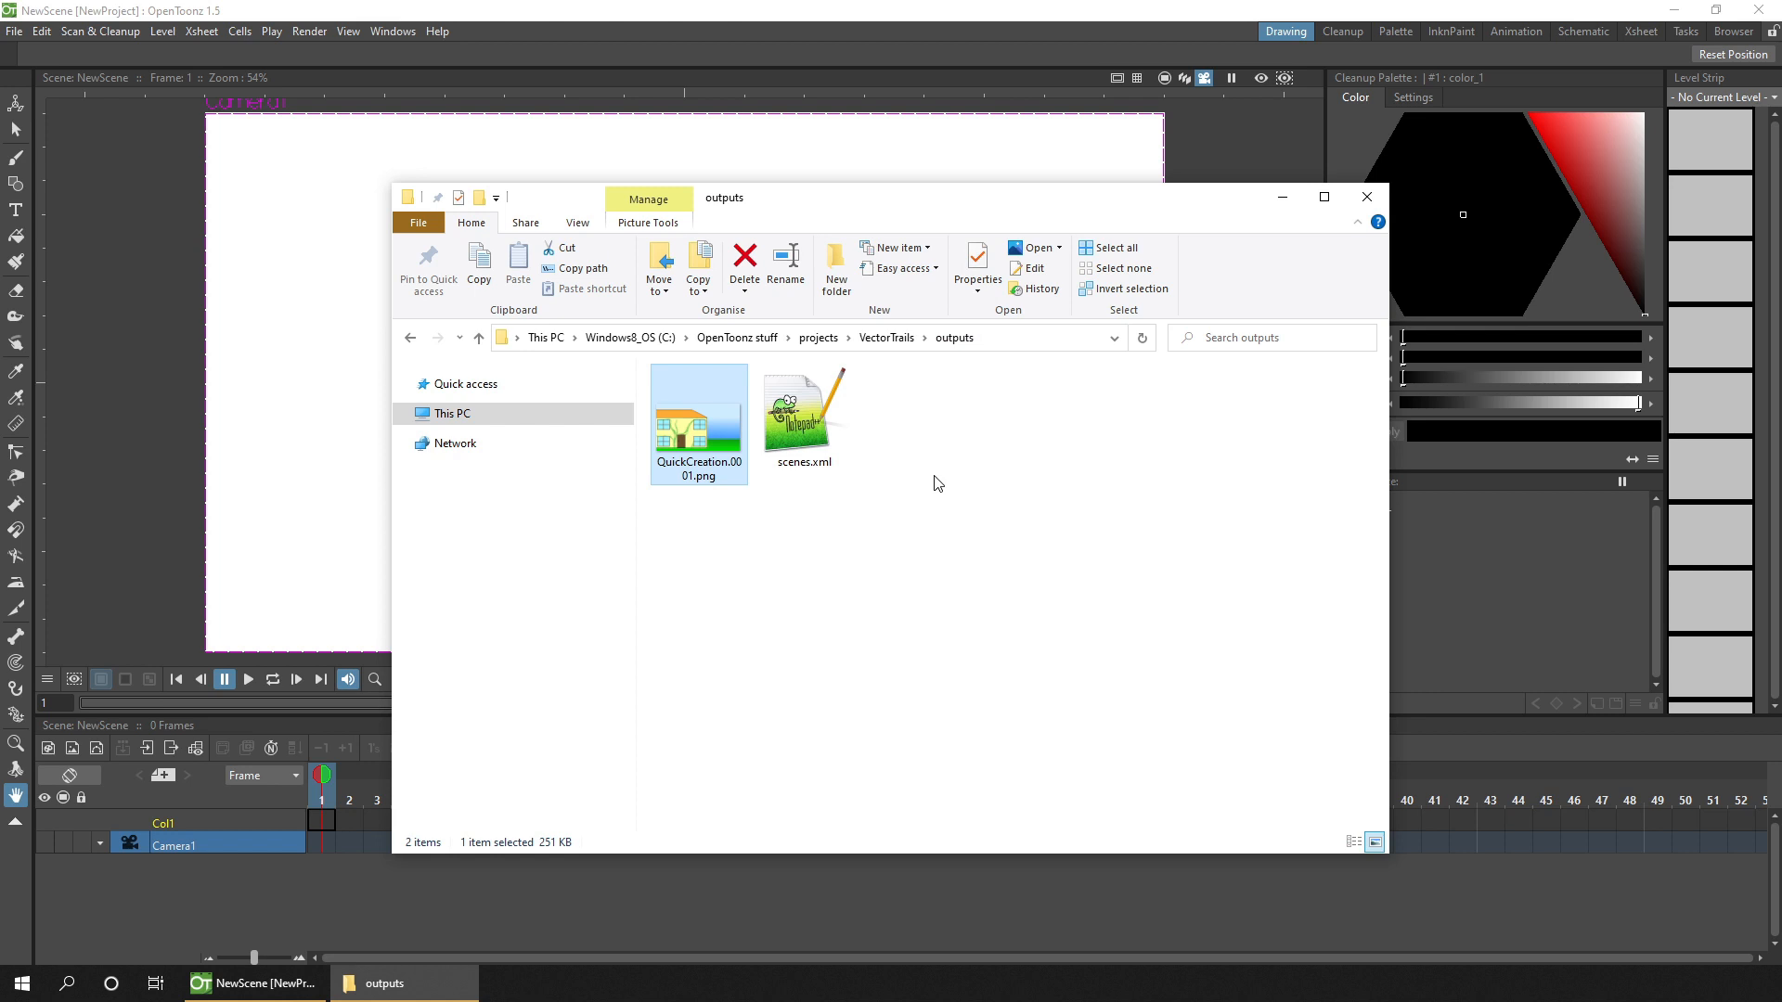
# Import QuickCreation.0001.png from the outputs folder into the new scene.
pyautogui.click(699, 409)
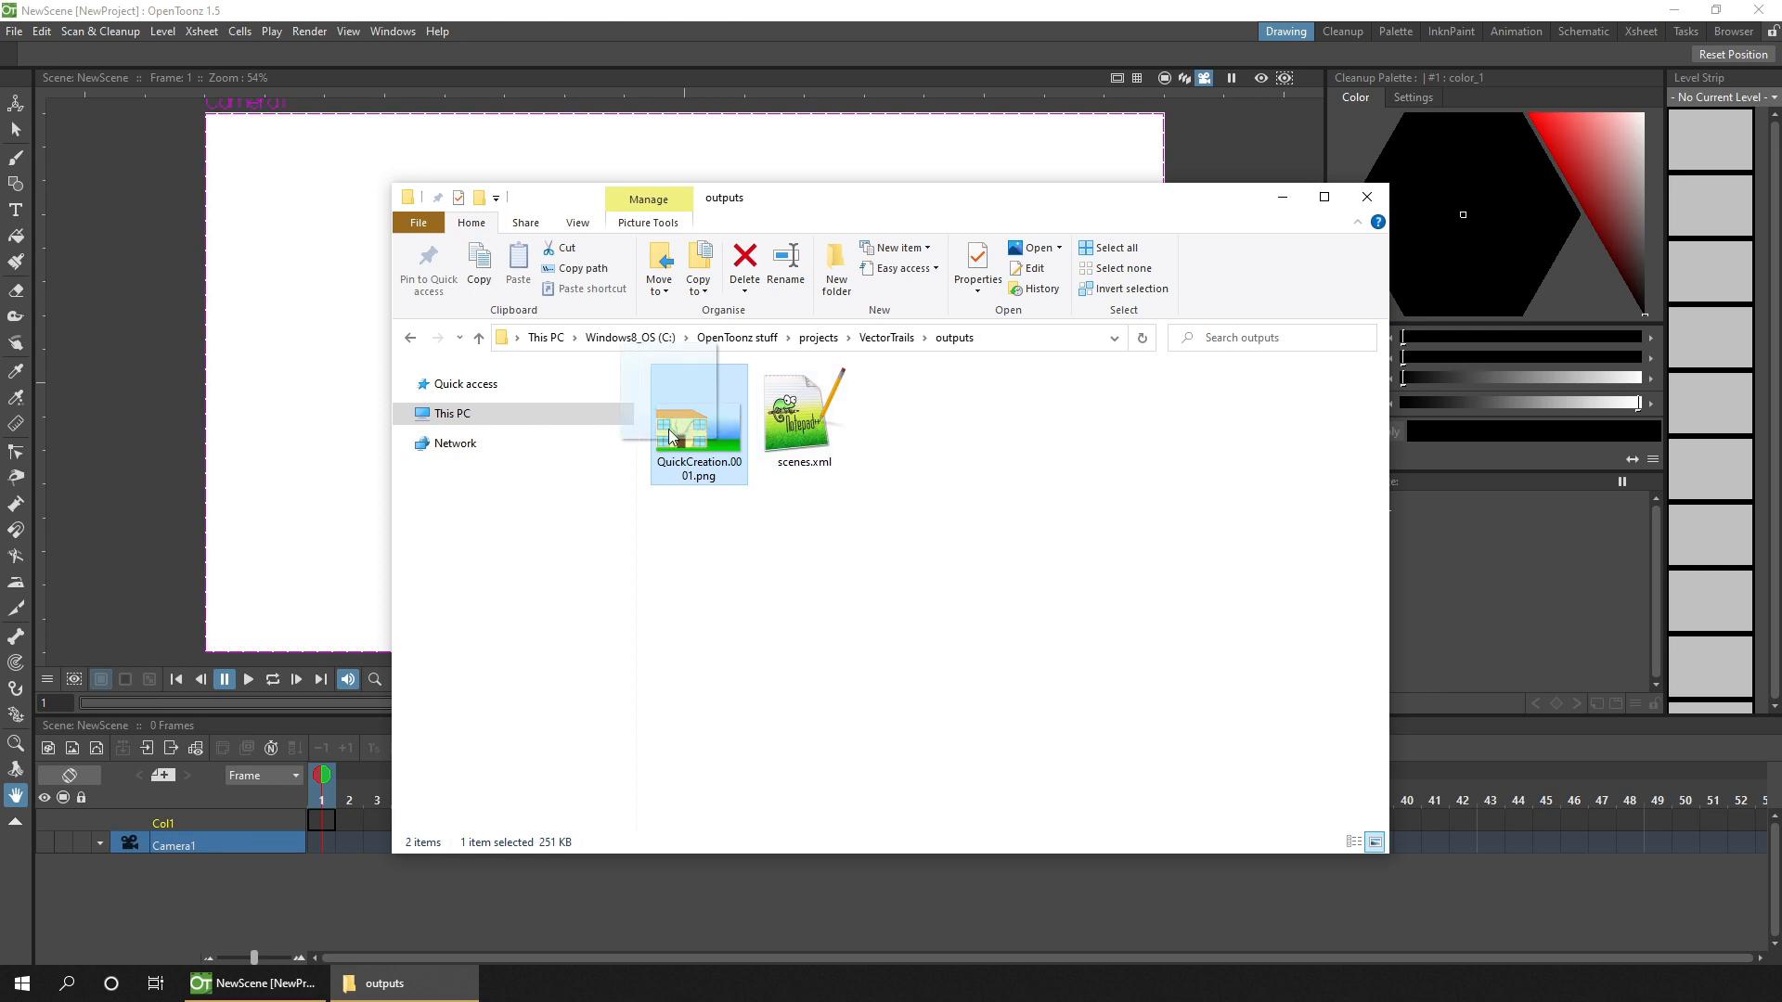
pyautogui.doubleClick(698, 419)
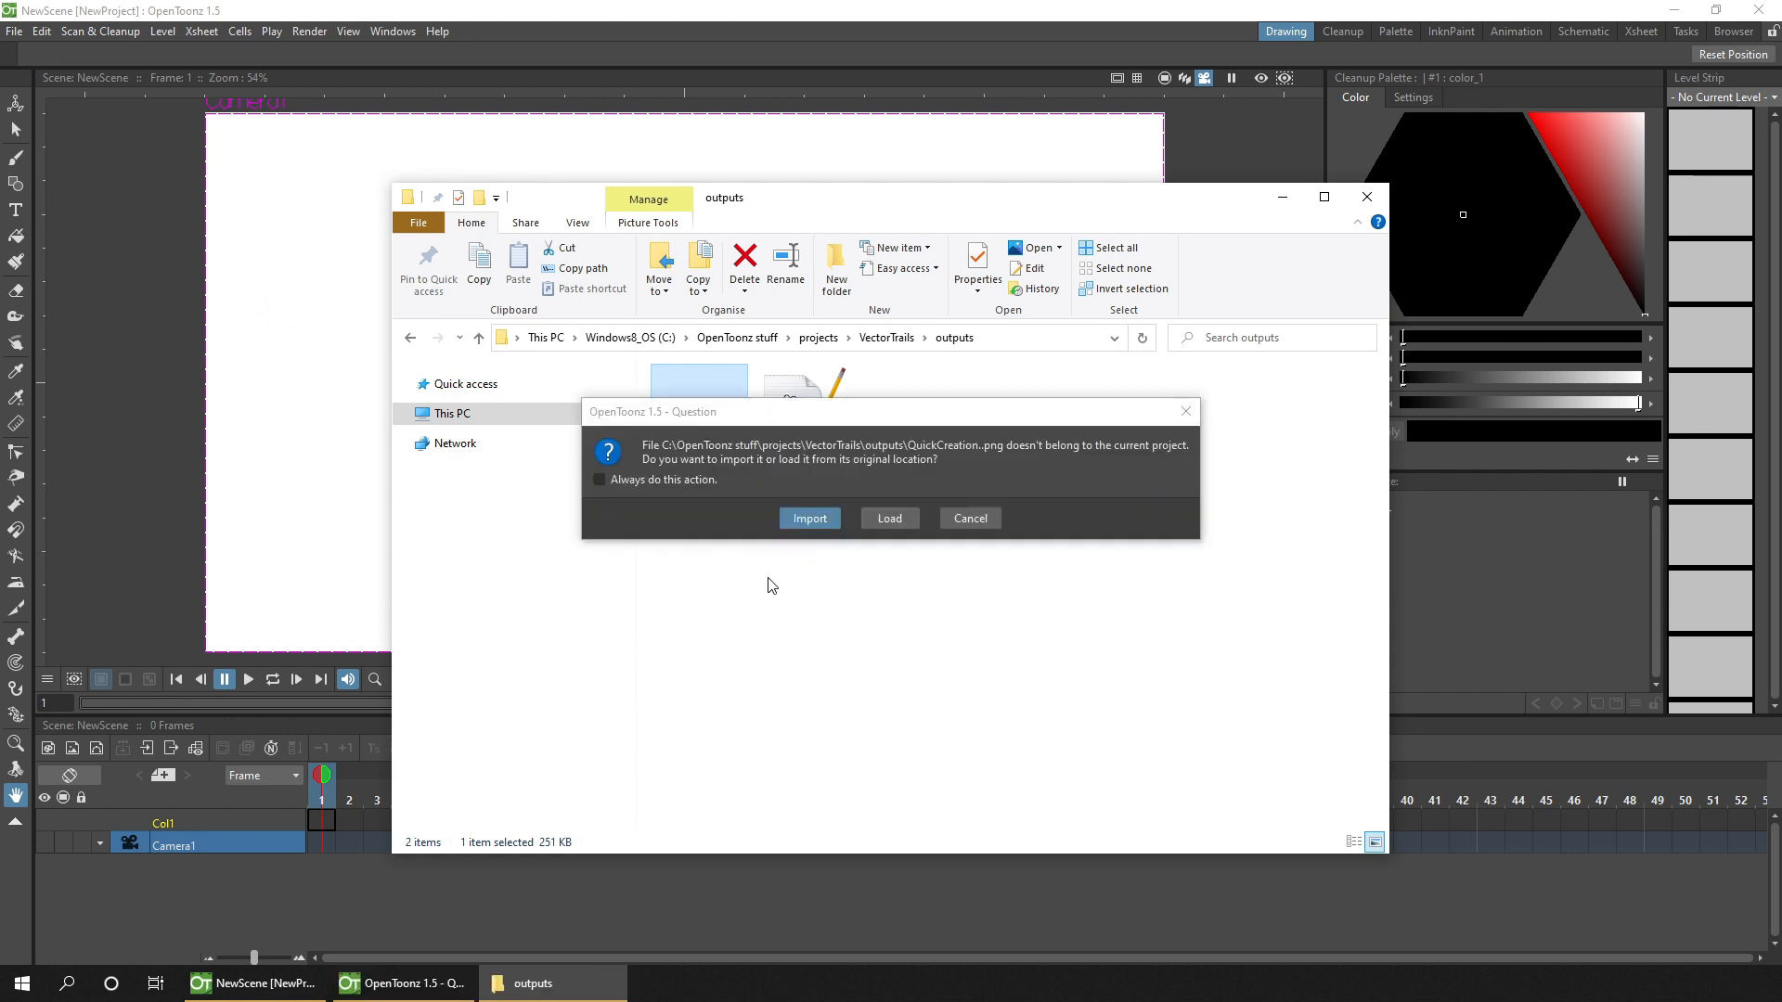
pyautogui.click(809, 518)
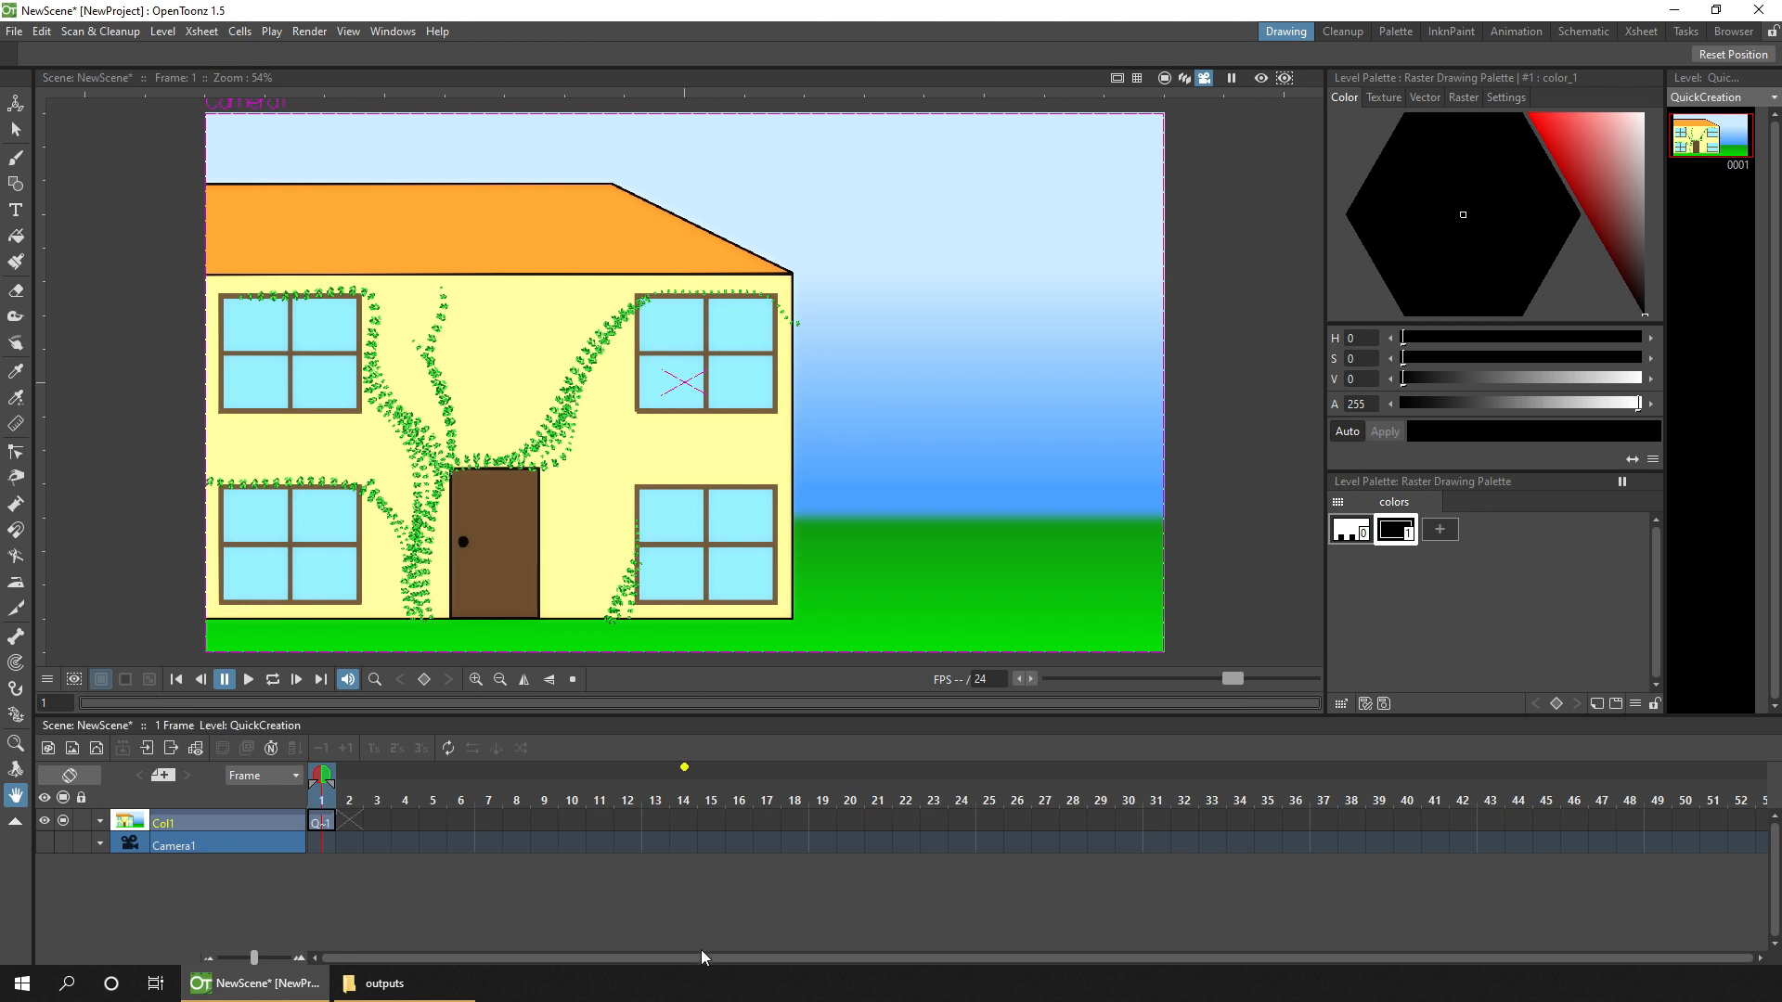
pyautogui.moveTo(702, 922)
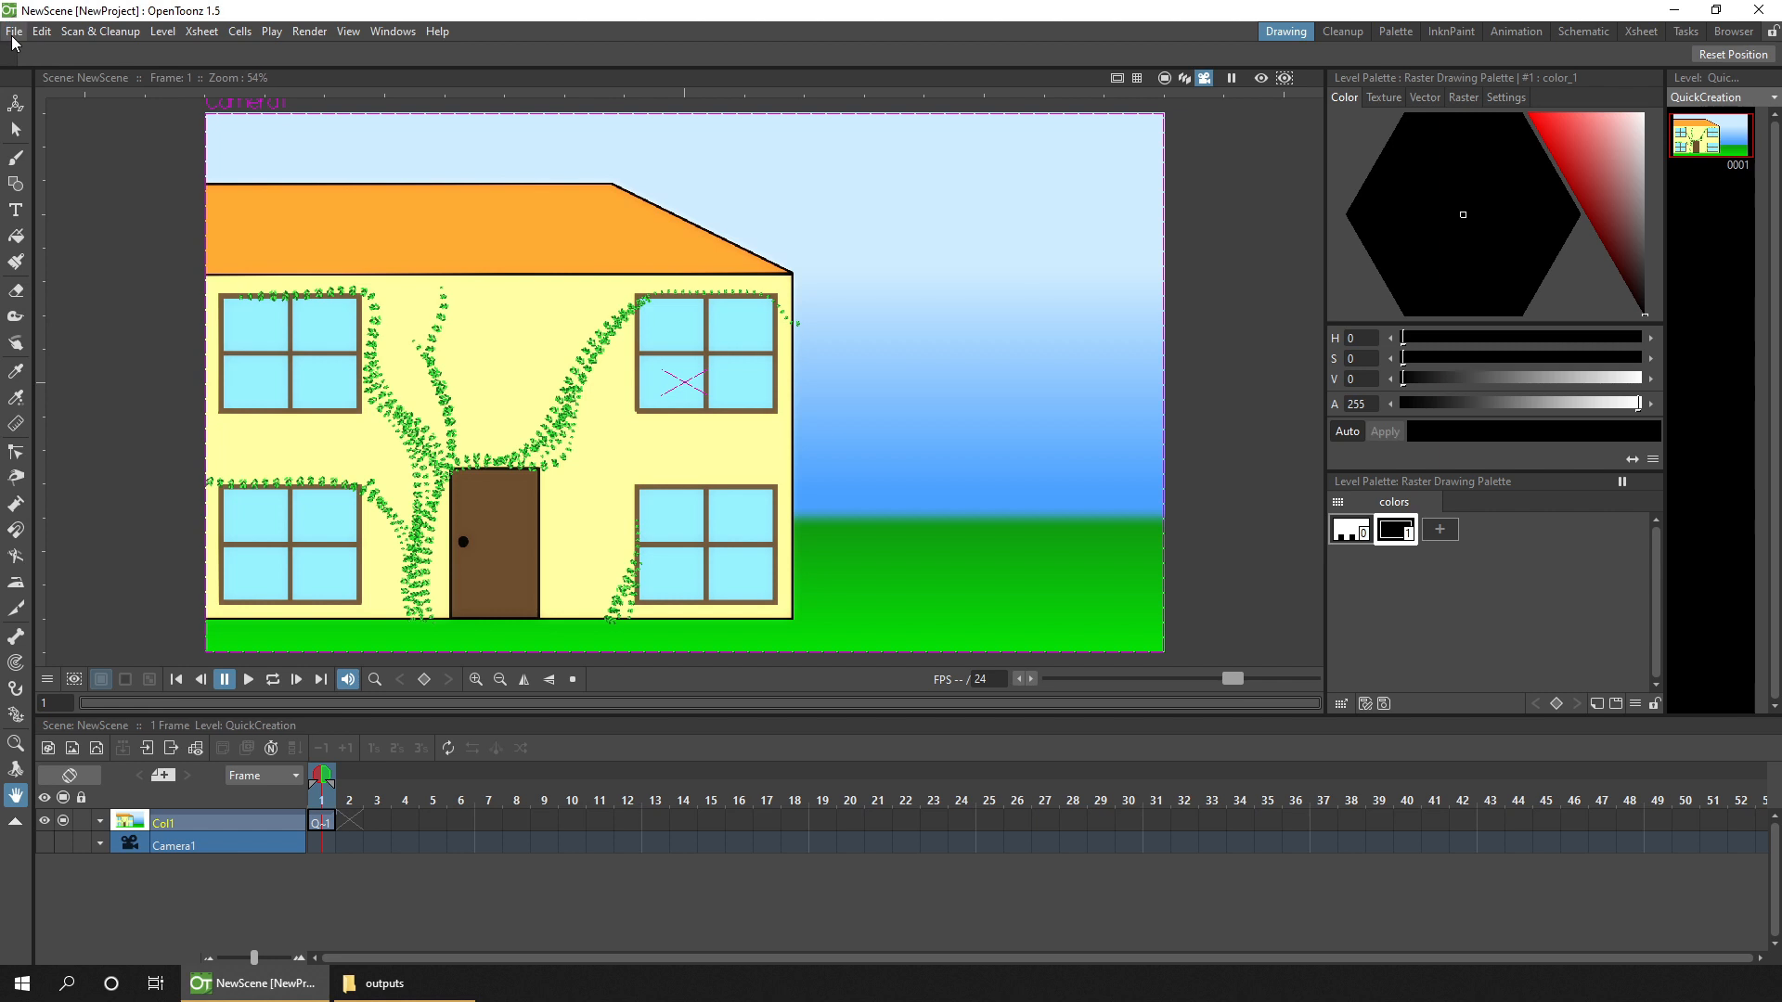
# Reopen the QuickCreation scene and open the menu for Col5's empty frame-1 cell.
pyautogui.click(15, 31)
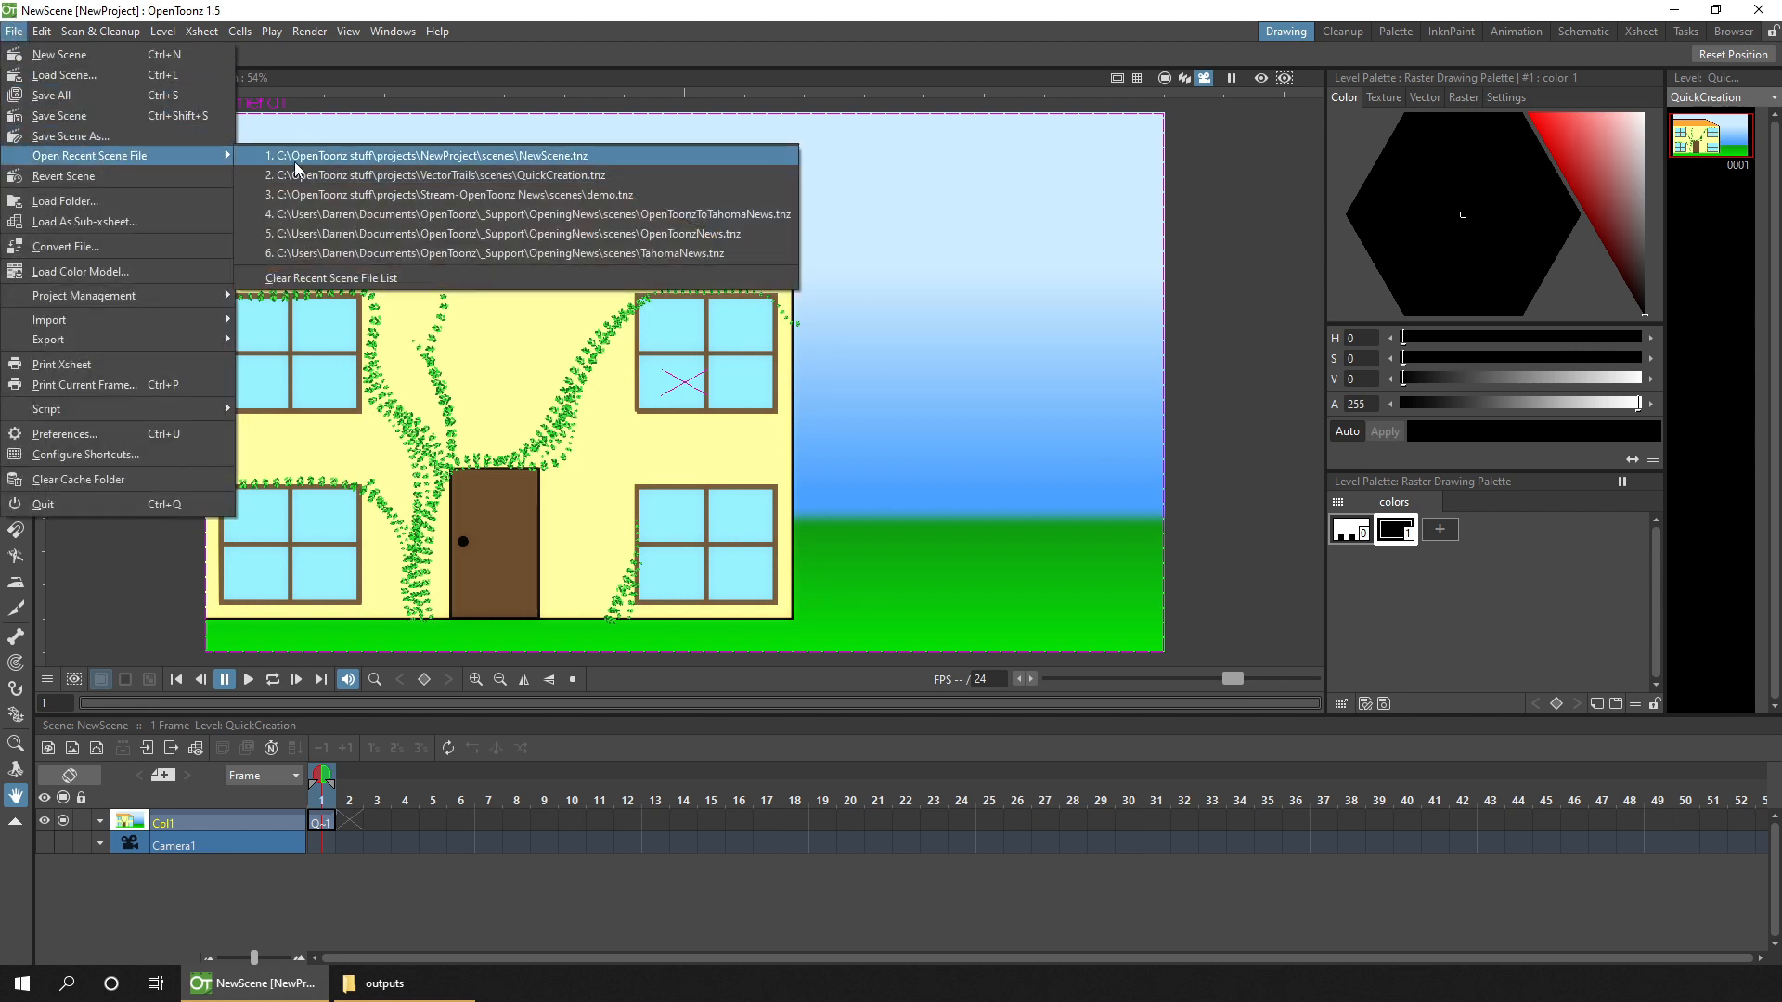
pyautogui.click(441, 175)
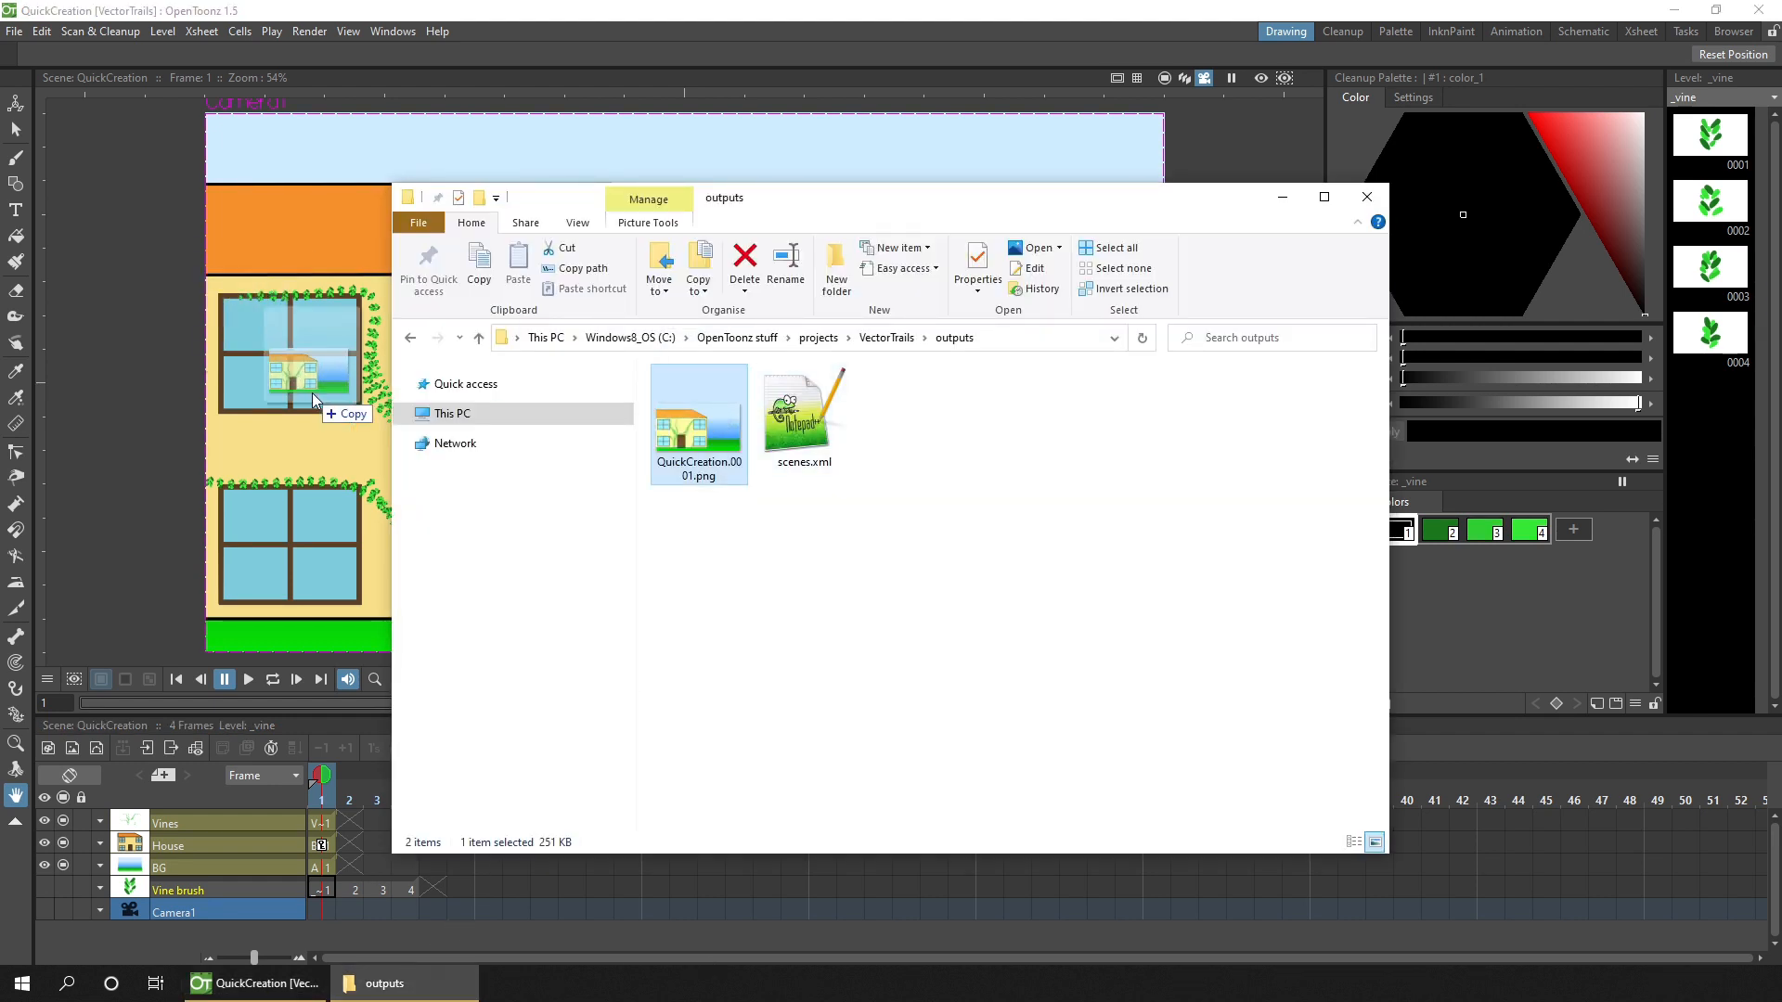
pyautogui.rightClick(165, 823)
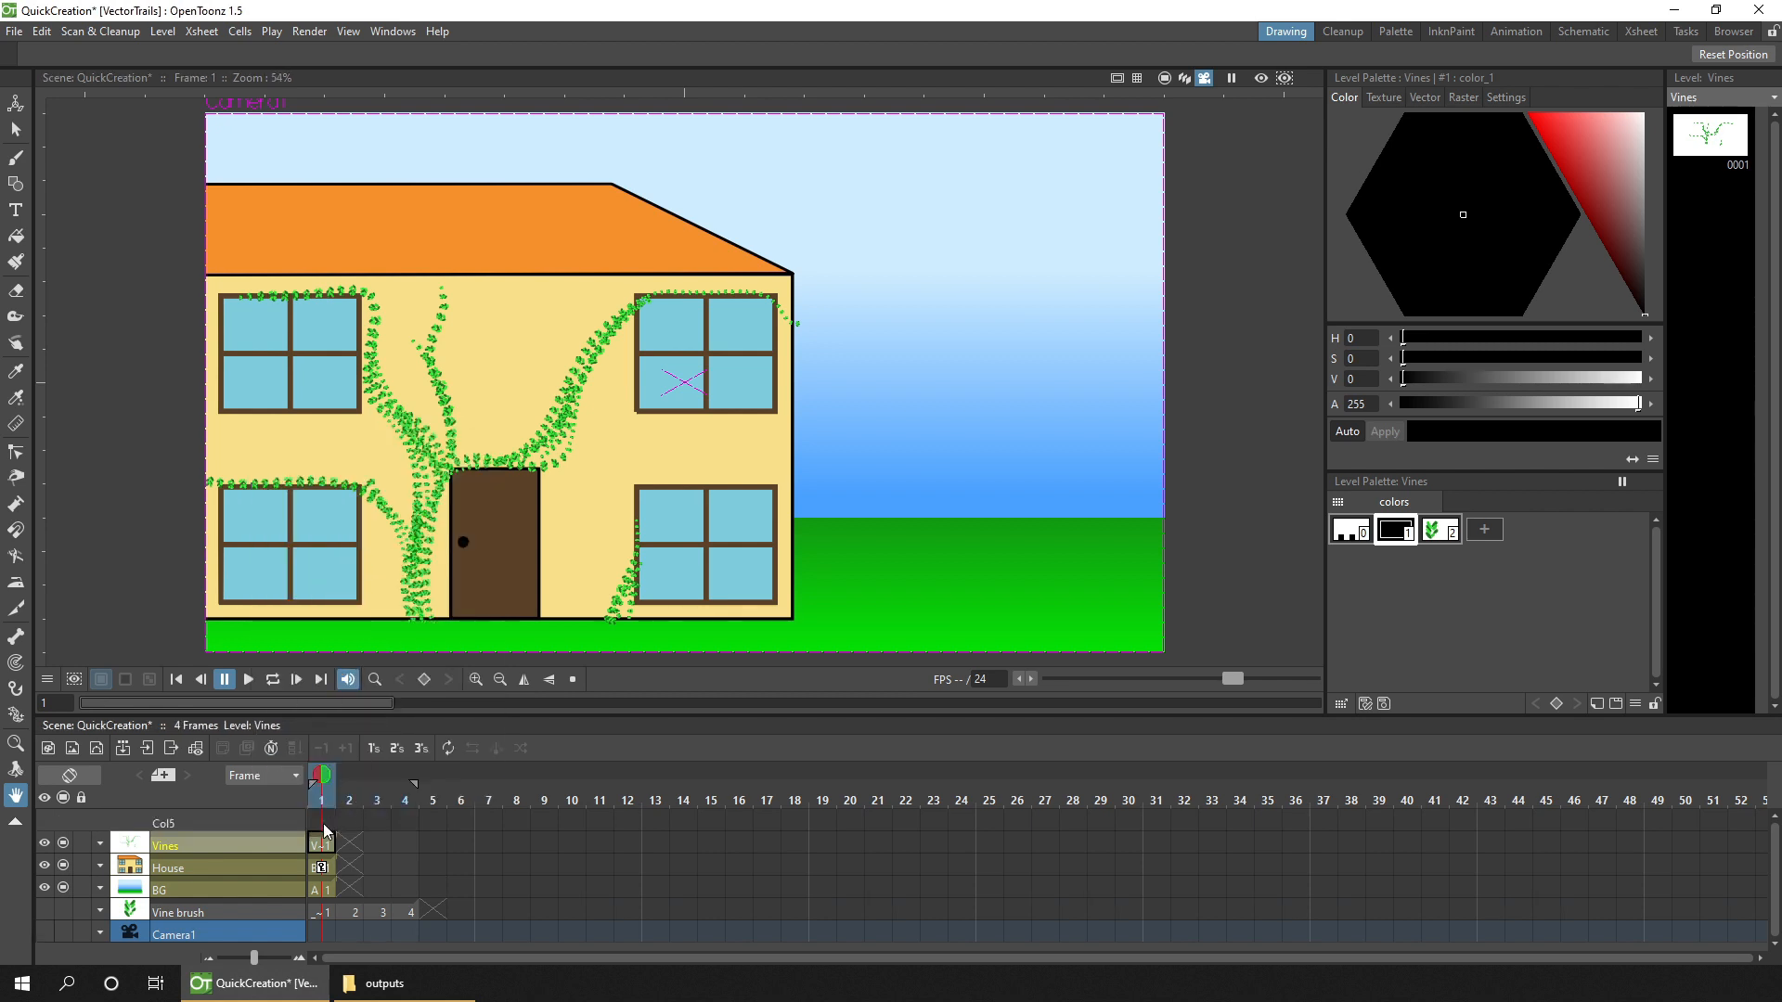
pyautogui.rightClick(324, 830)
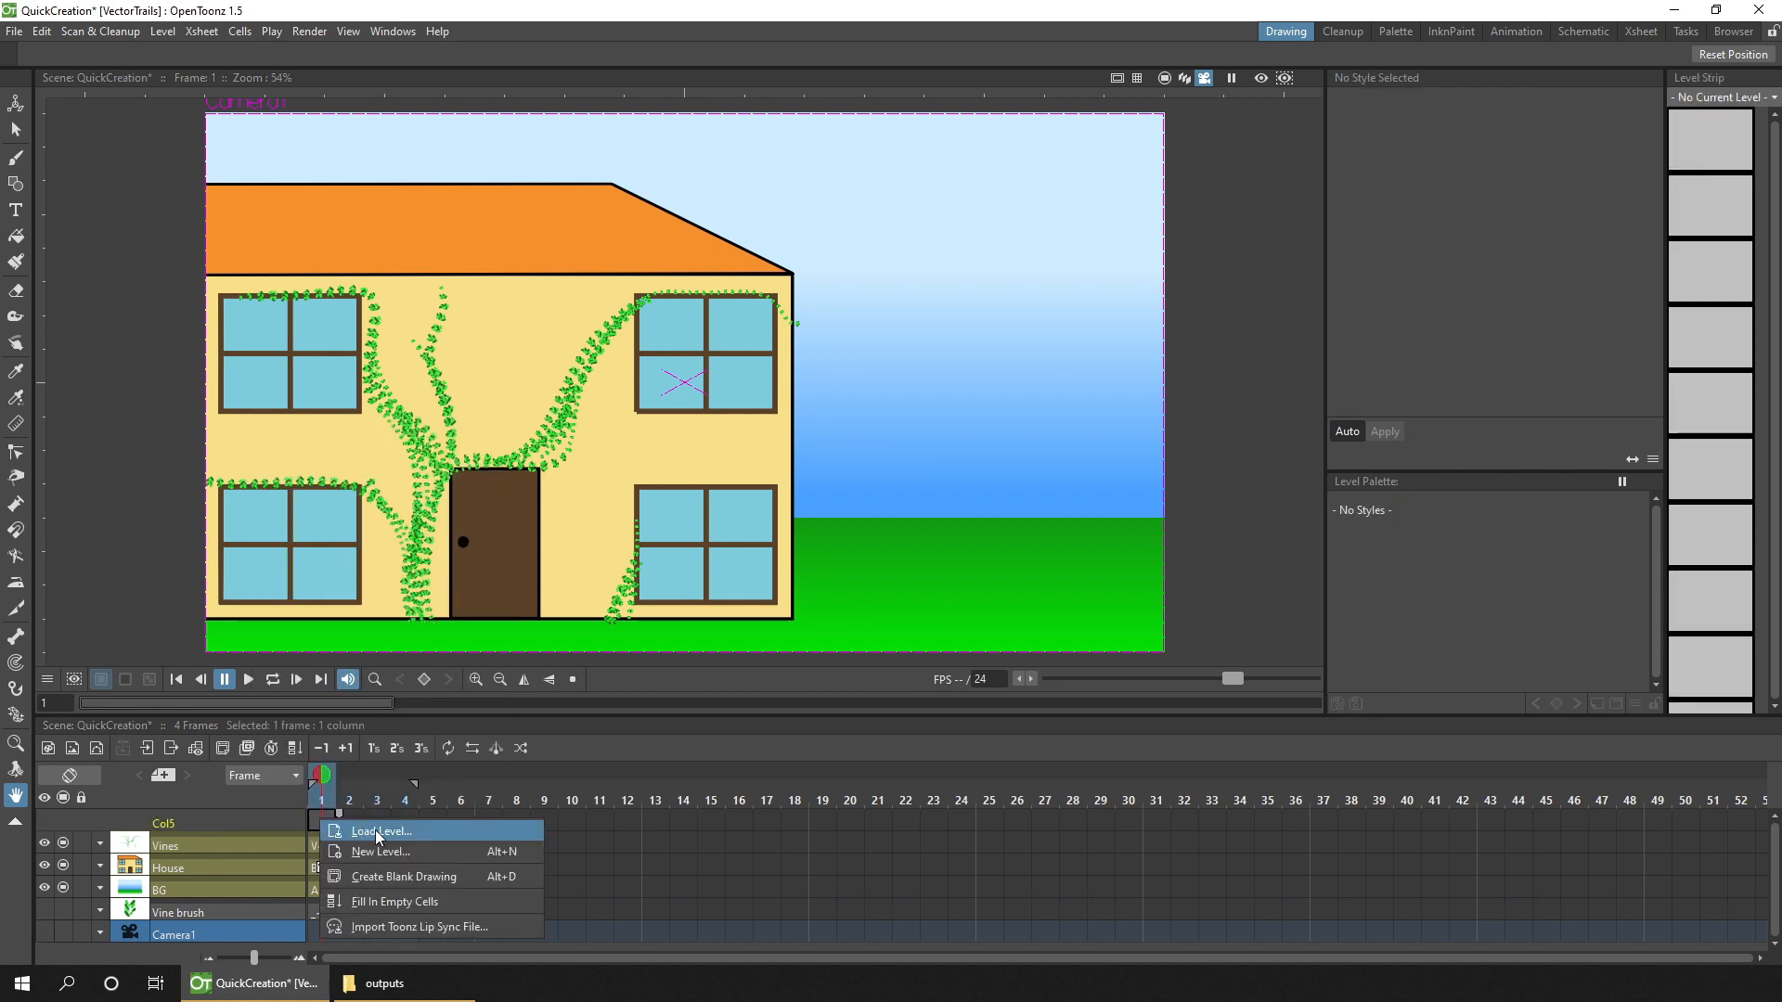
# Load QuickCreation..png from projects/VectorTrails/outputs into Col5 with Load Level.
pyautogui.click(380, 831)
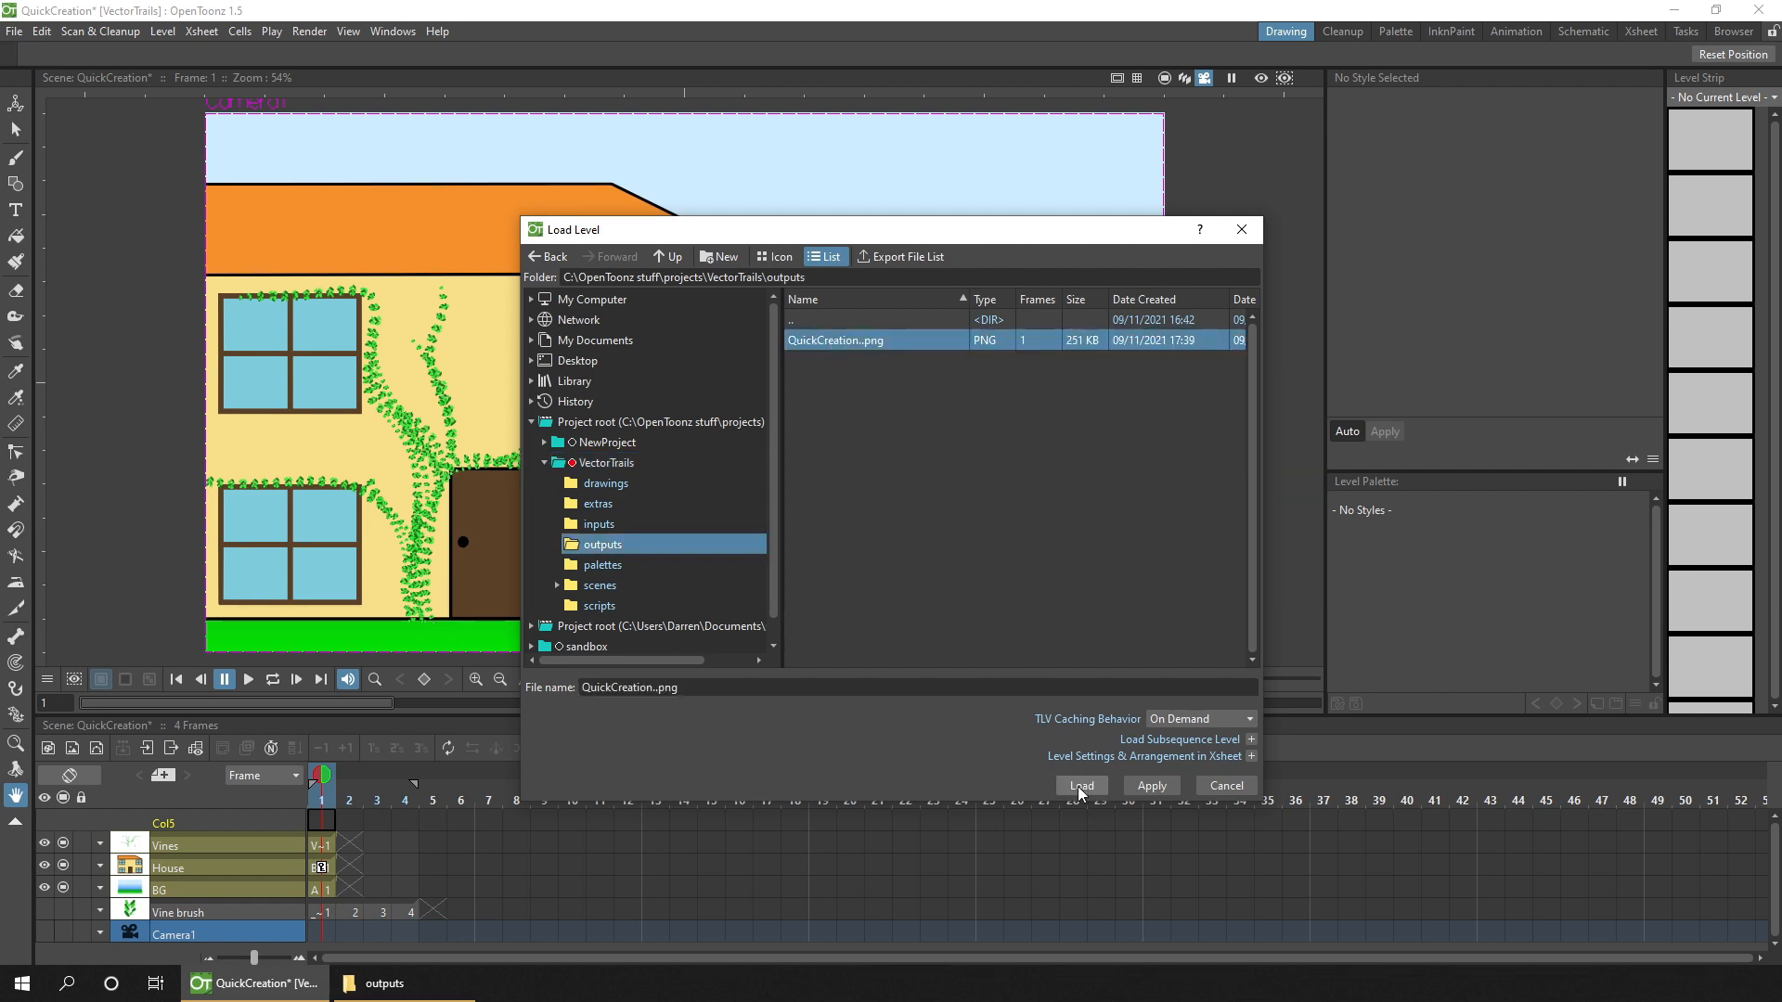
pyautogui.click(1080, 785)
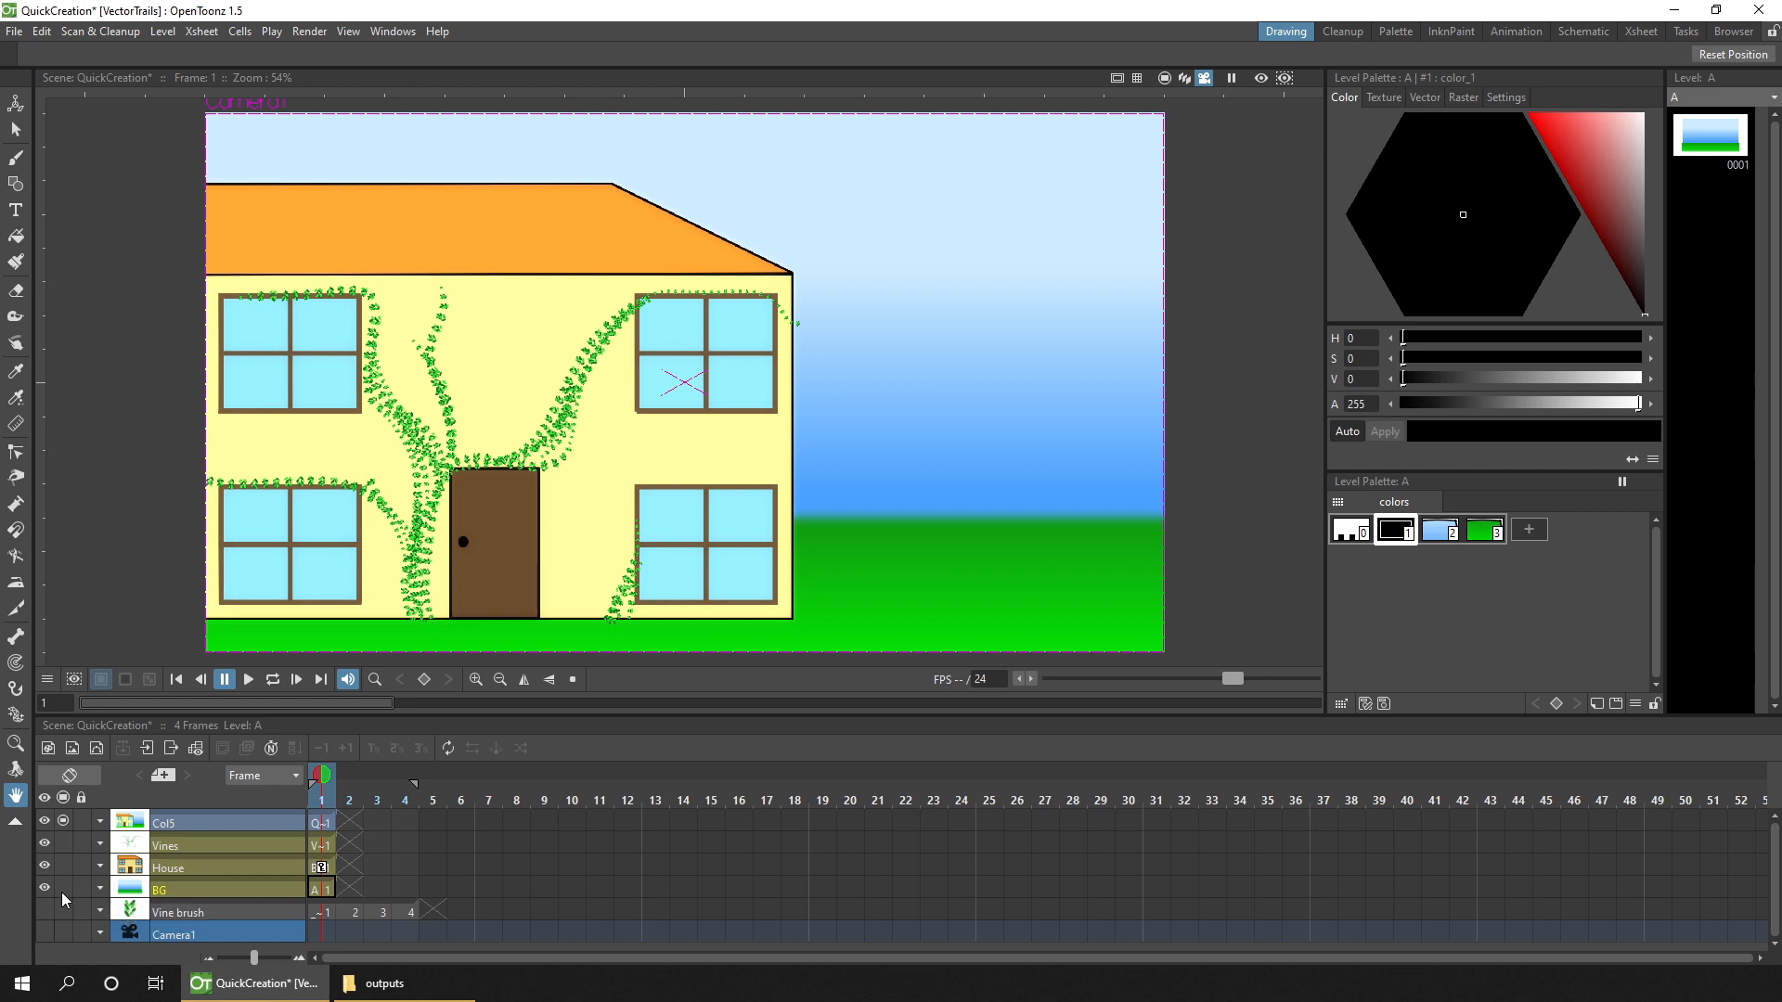
pyautogui.click(165, 845)
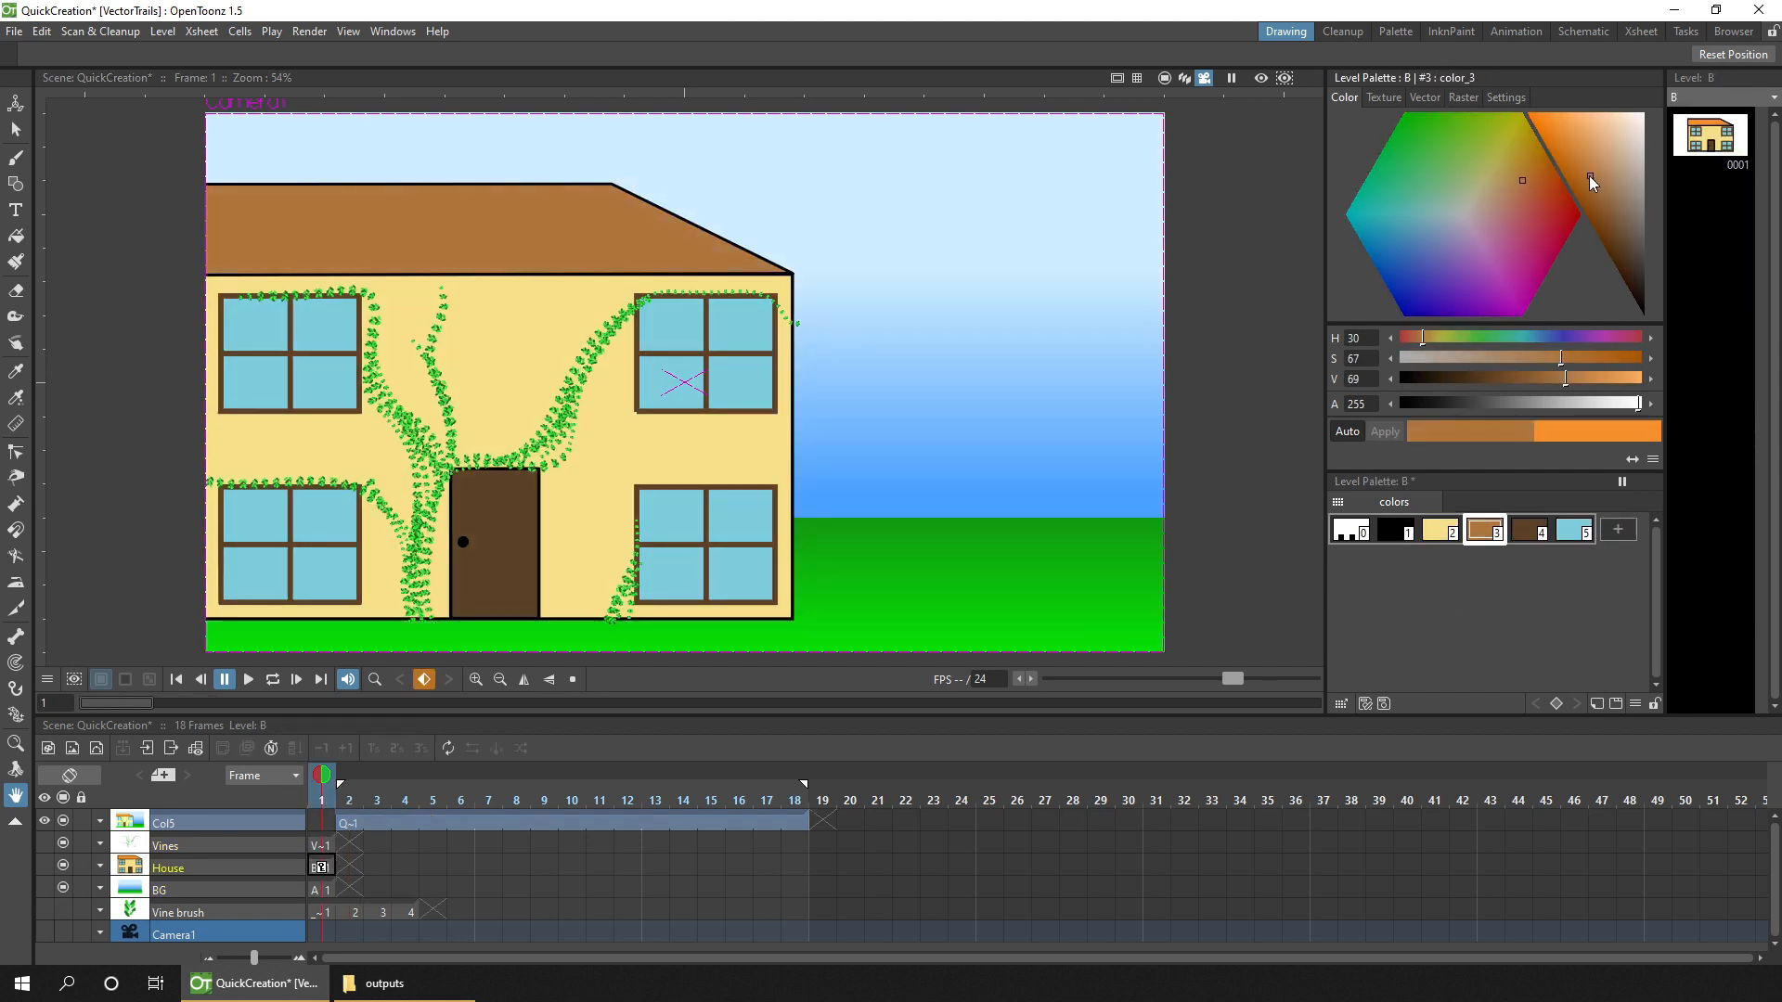
# Make the house roof brown, re-render, and reload Col5's PNG level from disk.
pyautogui.click(1439, 531)
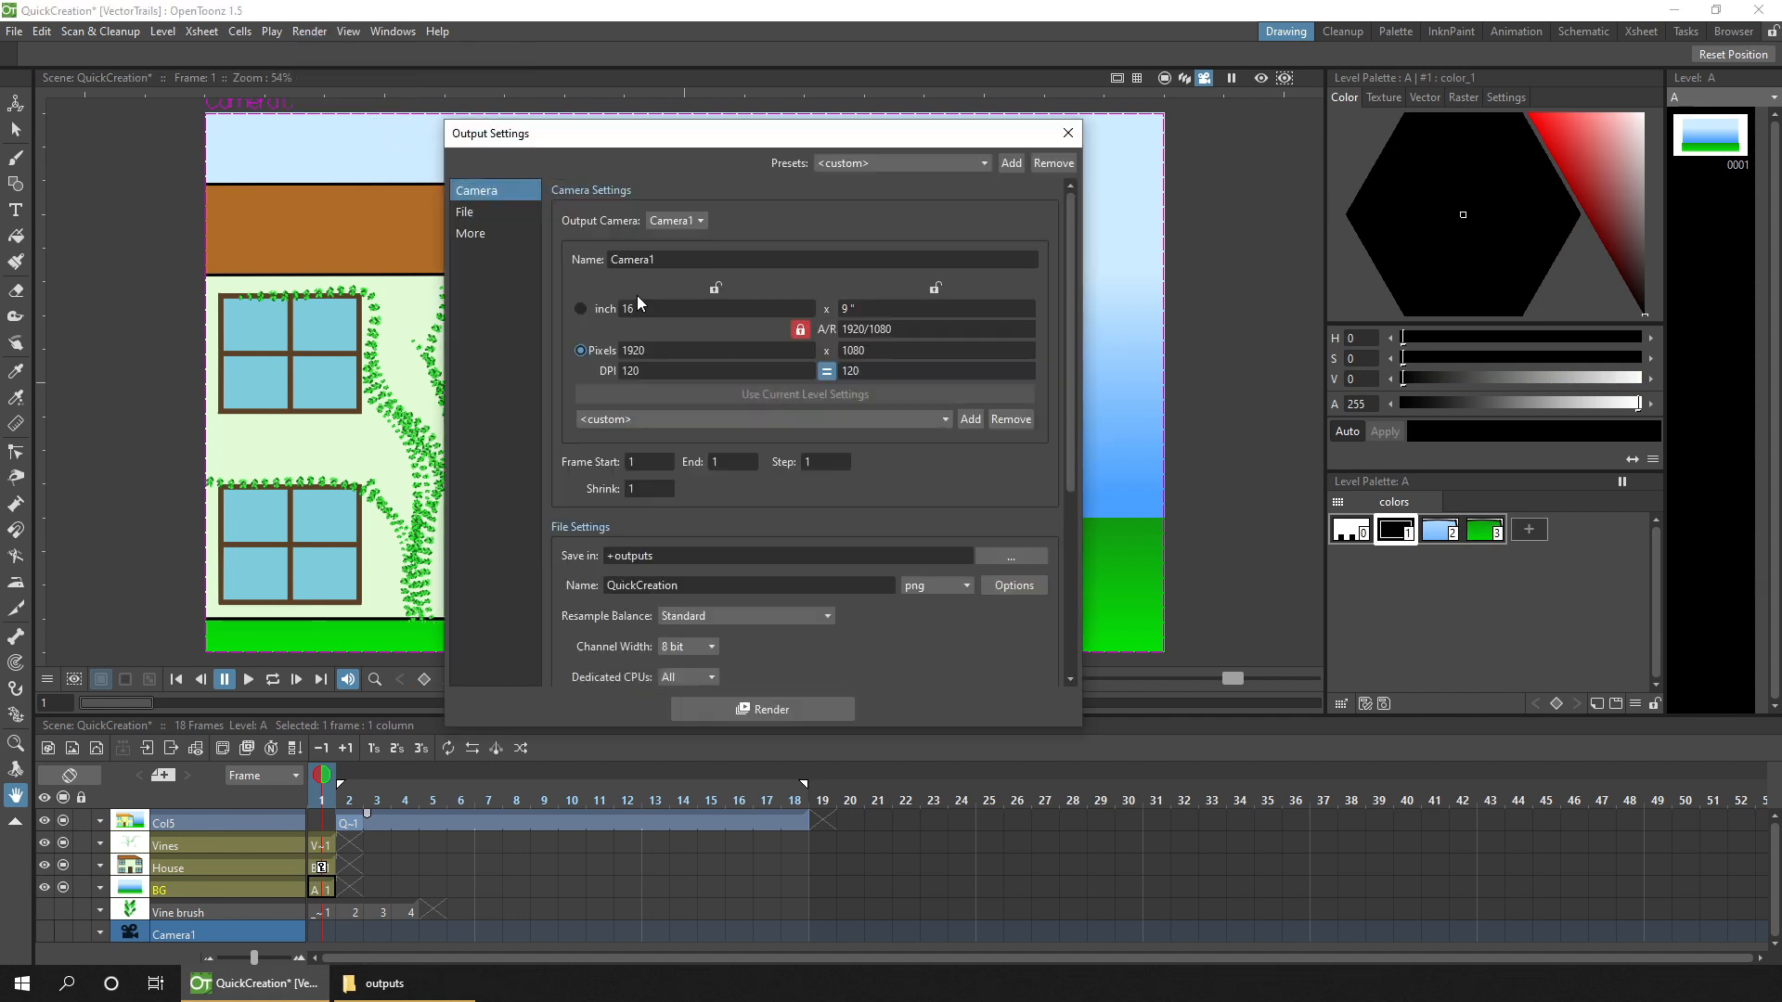
pyautogui.click(762, 709)
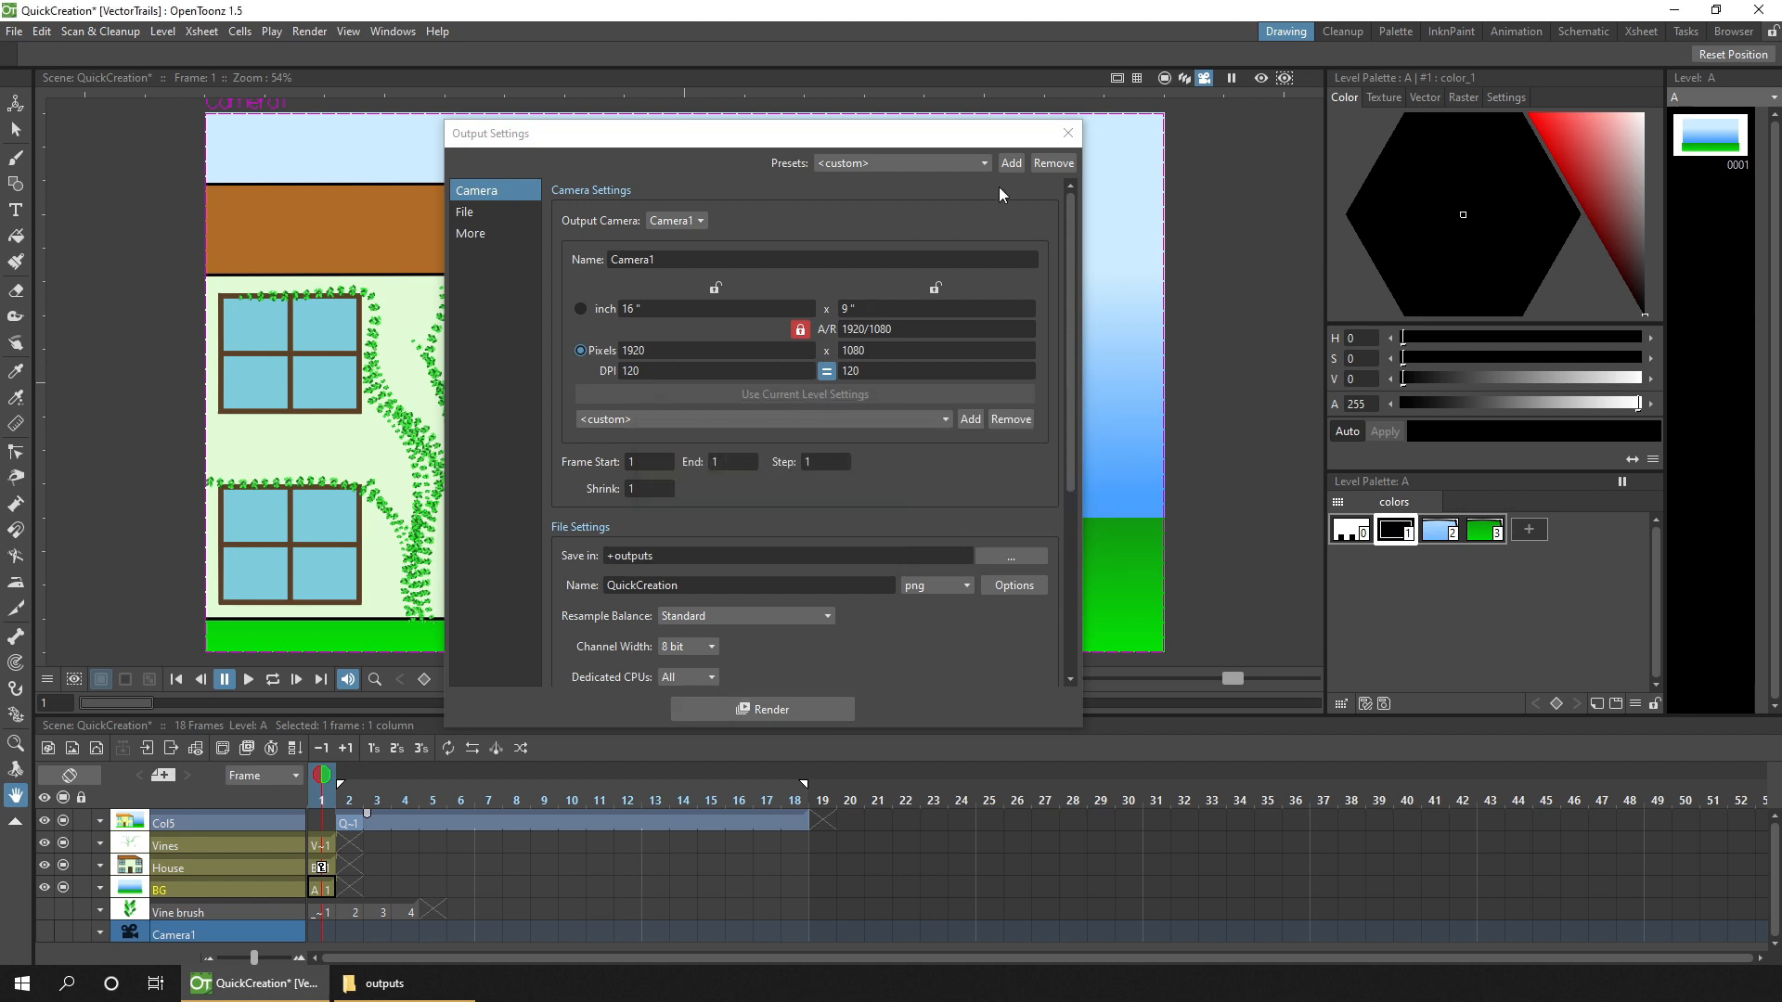
pyautogui.click(1067, 132)
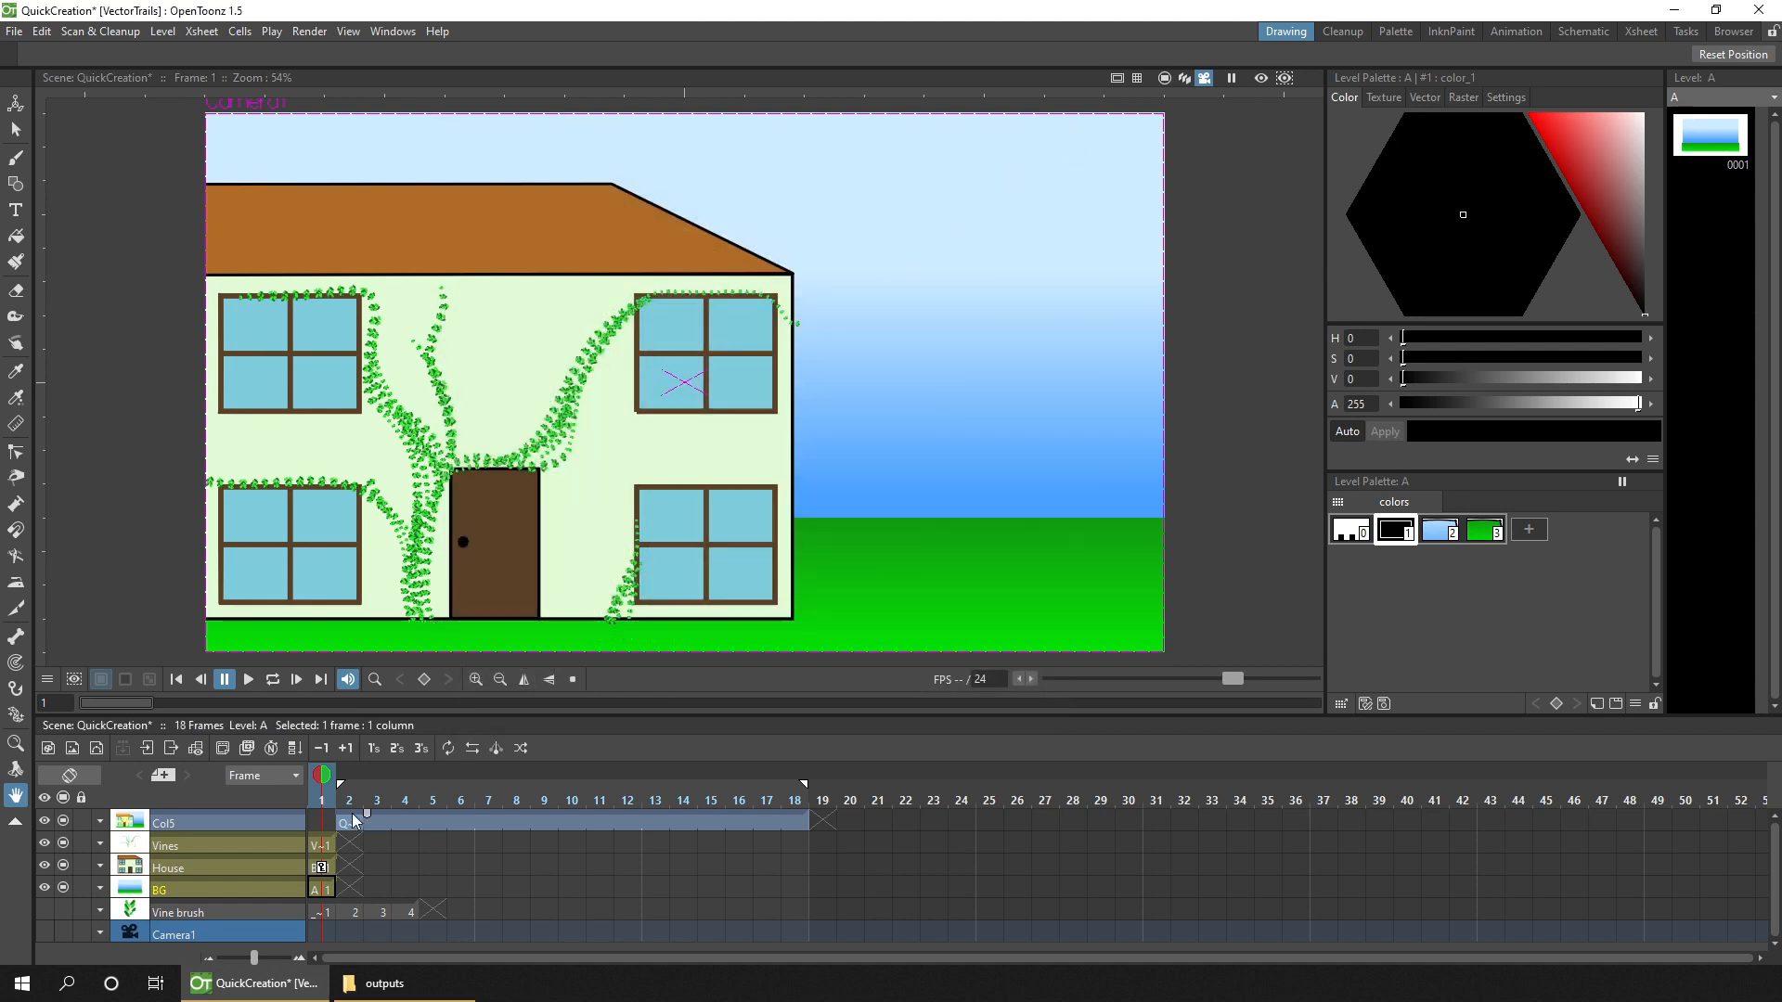
pyautogui.rightClick(352, 822)
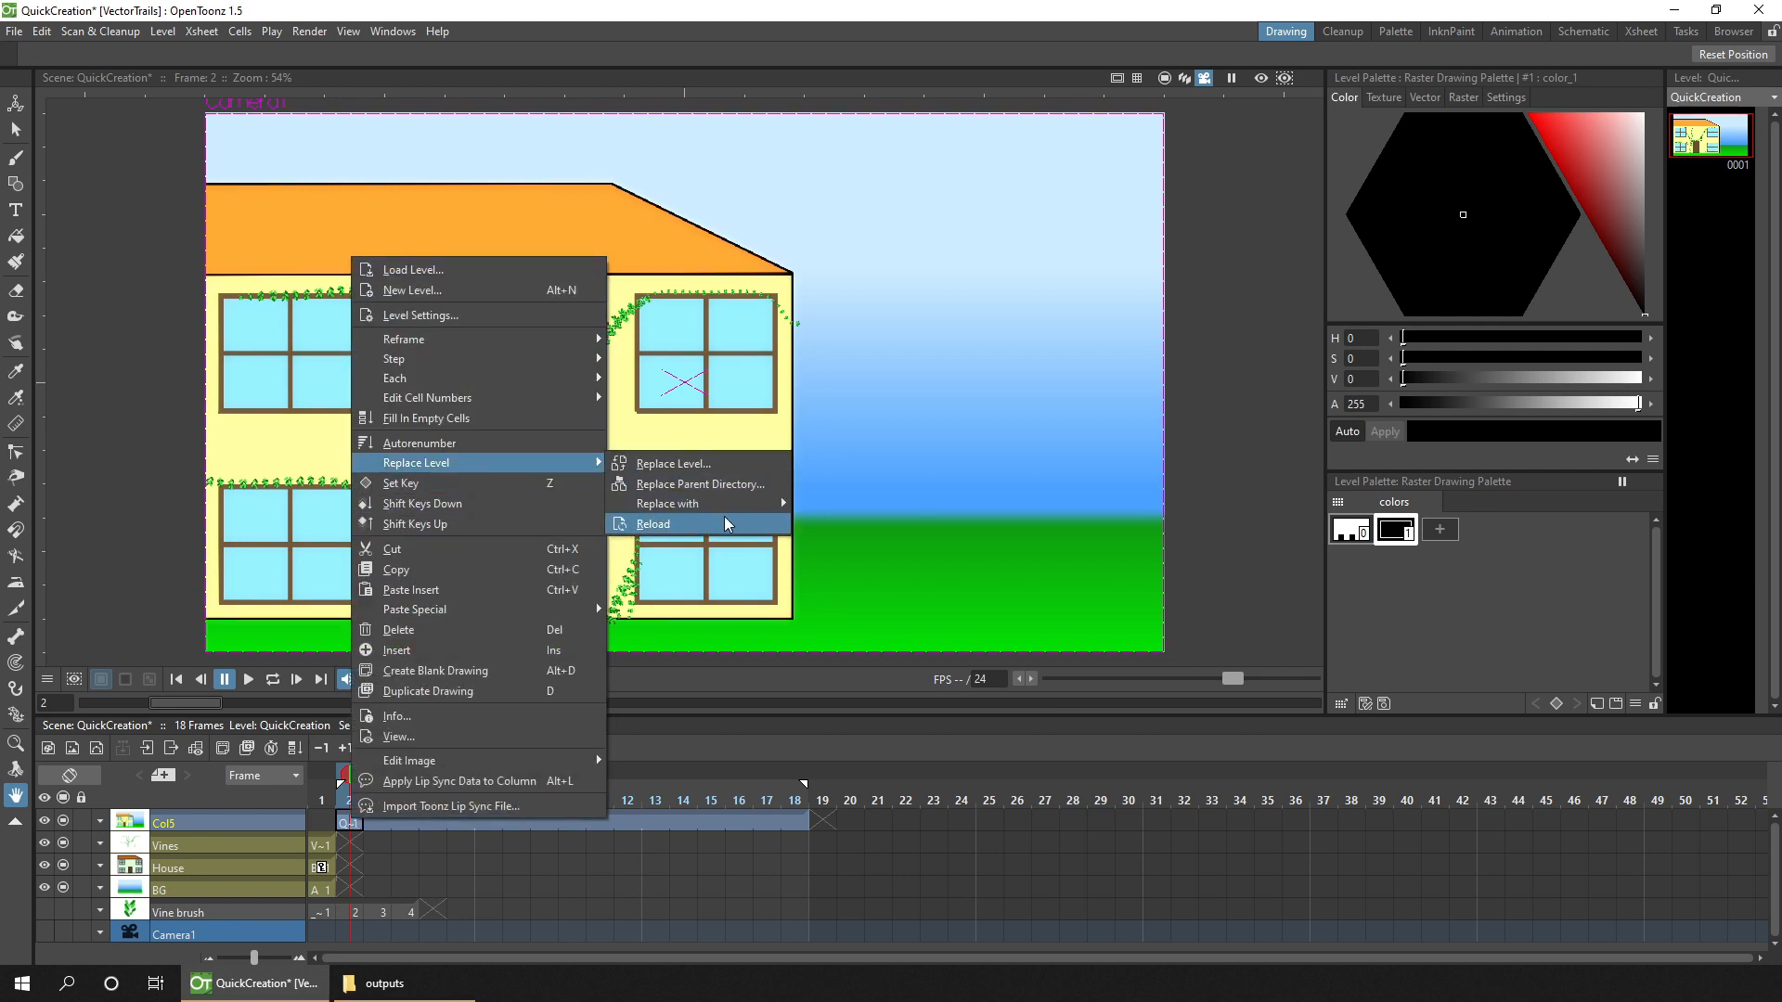
pyautogui.click(654, 524)
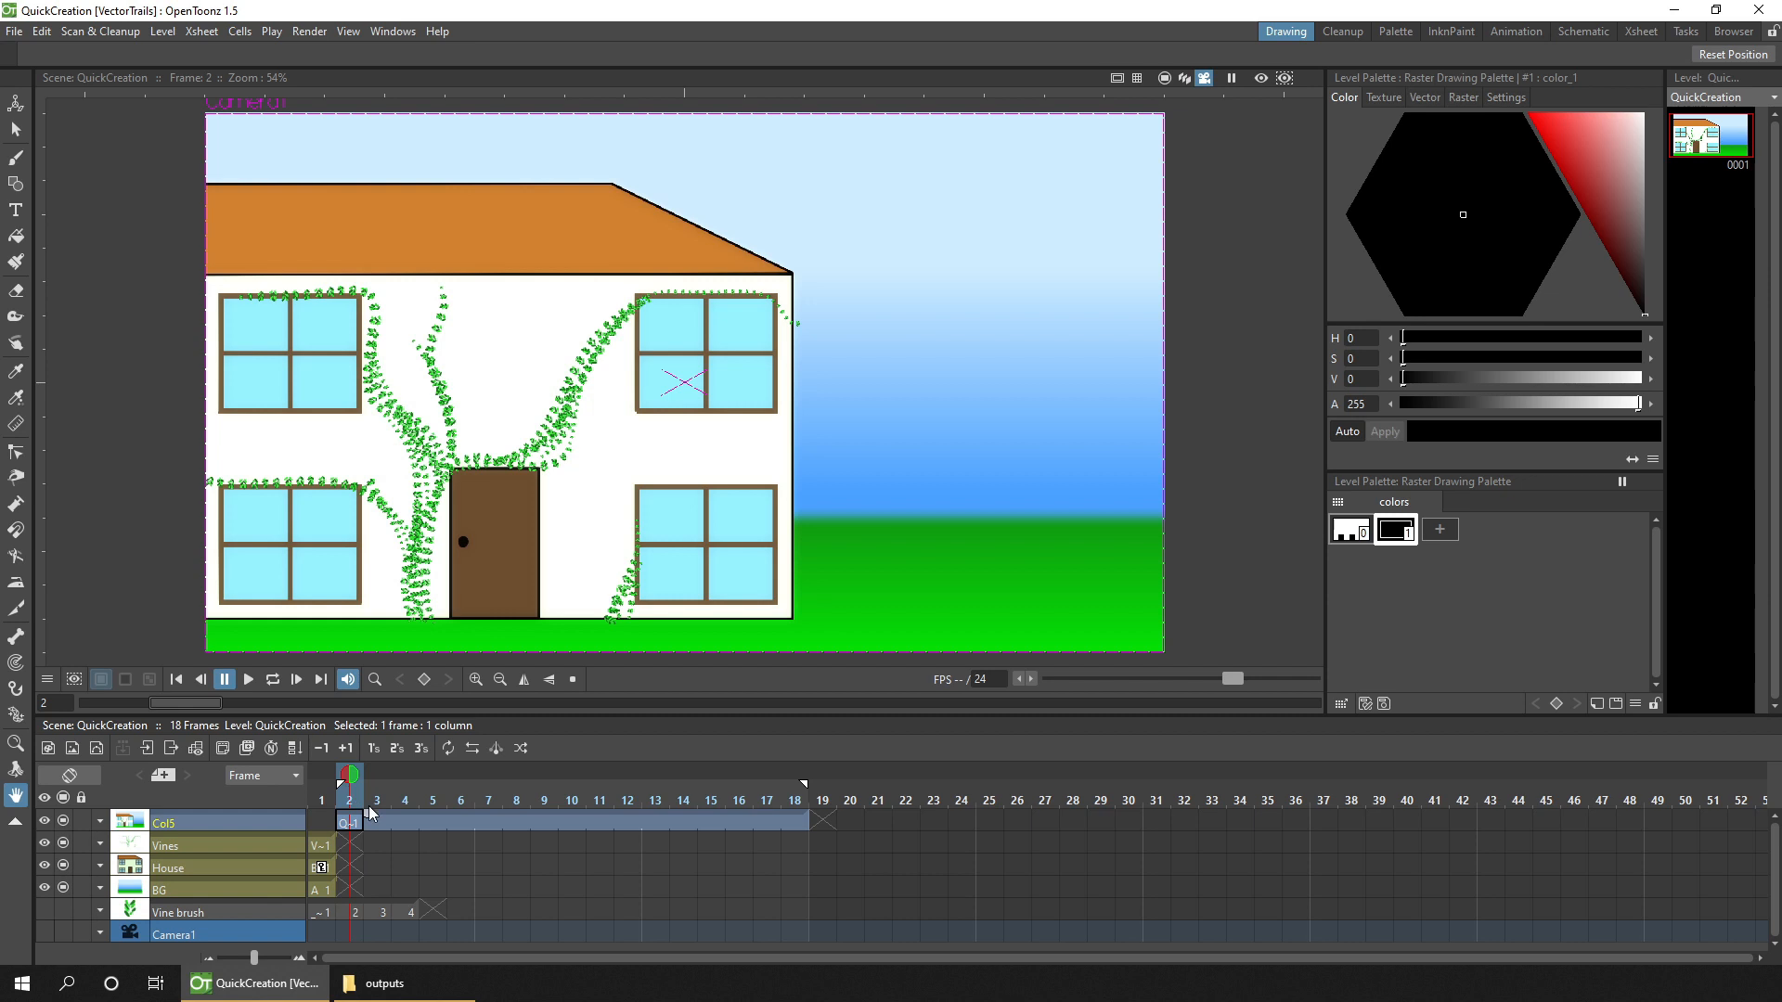
pyautogui.moveTo(748, 807)
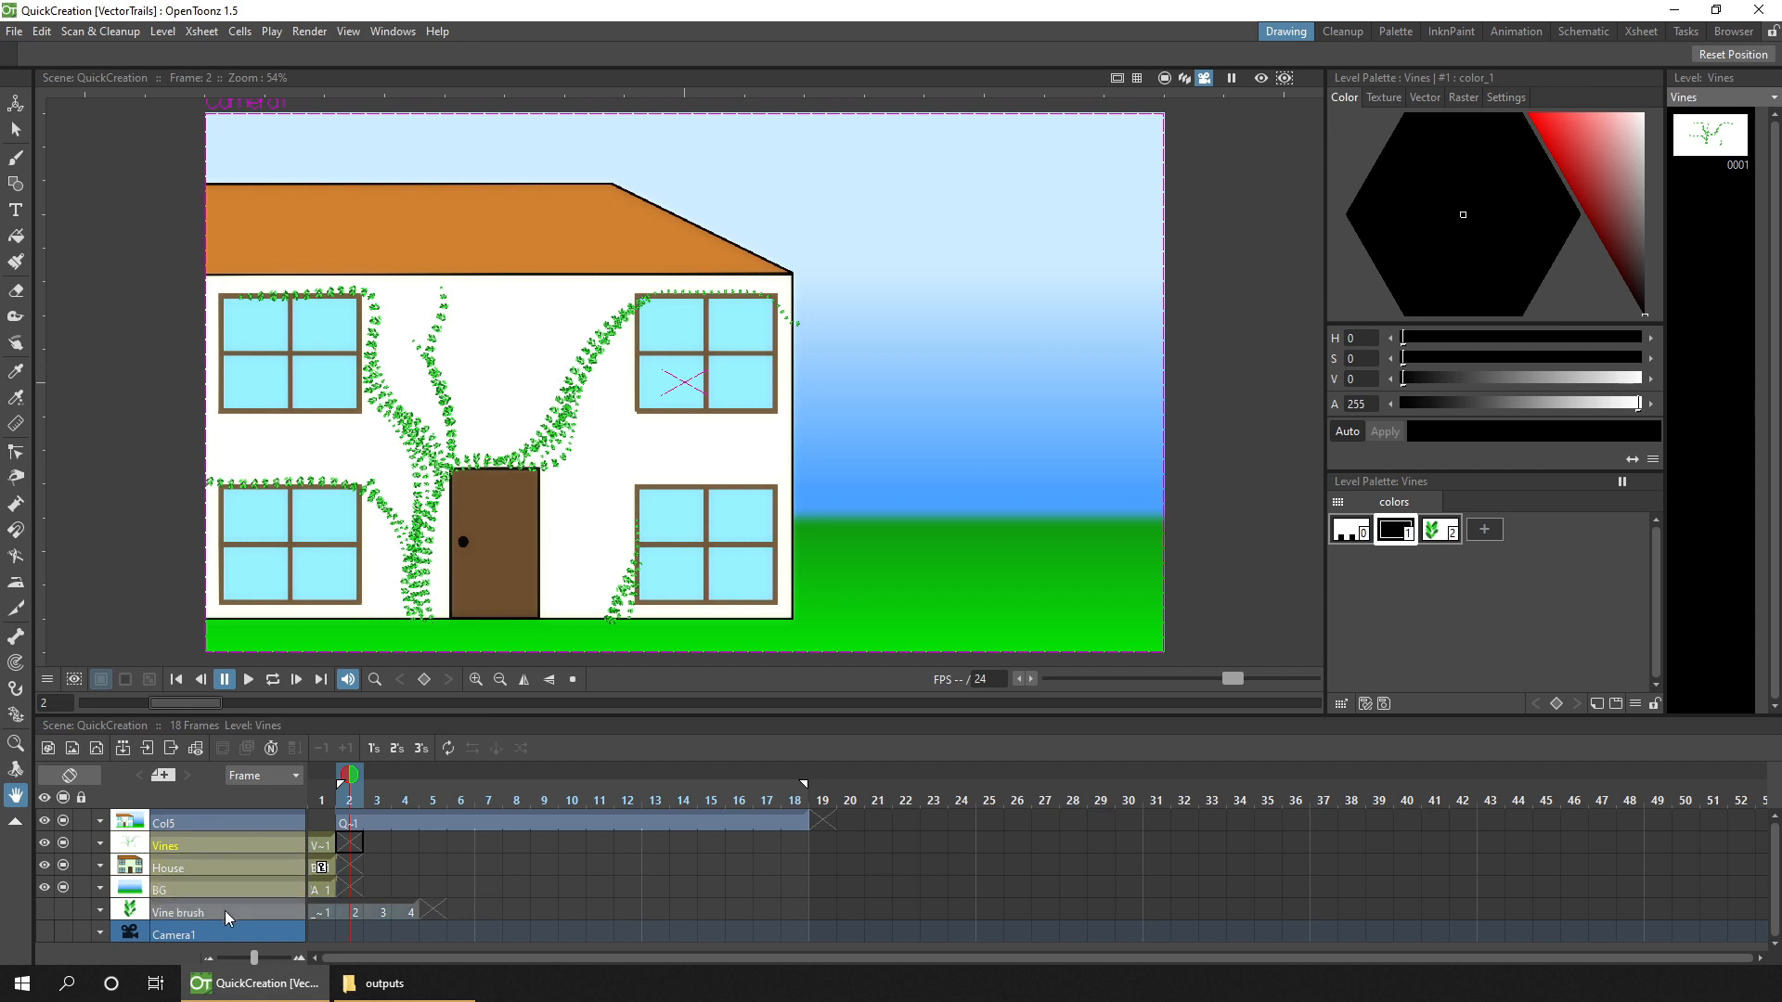
pyautogui.moveTo(226, 918)
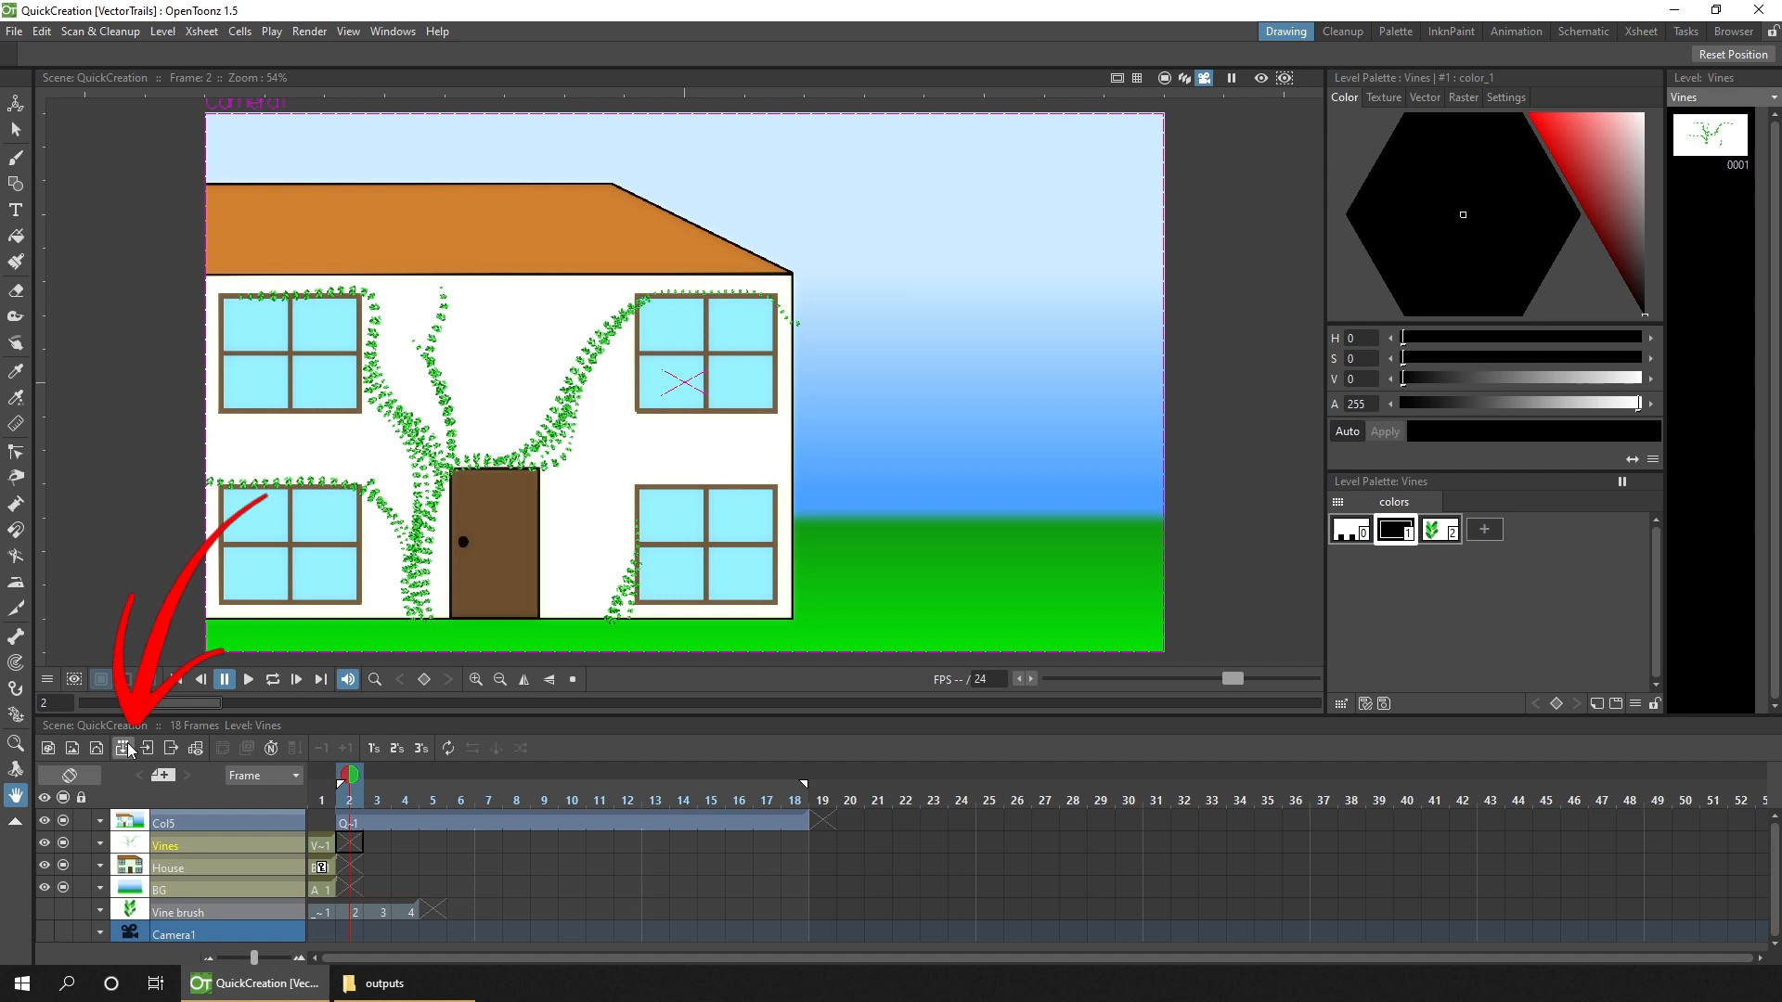
pyautogui.moveTo(126, 749)
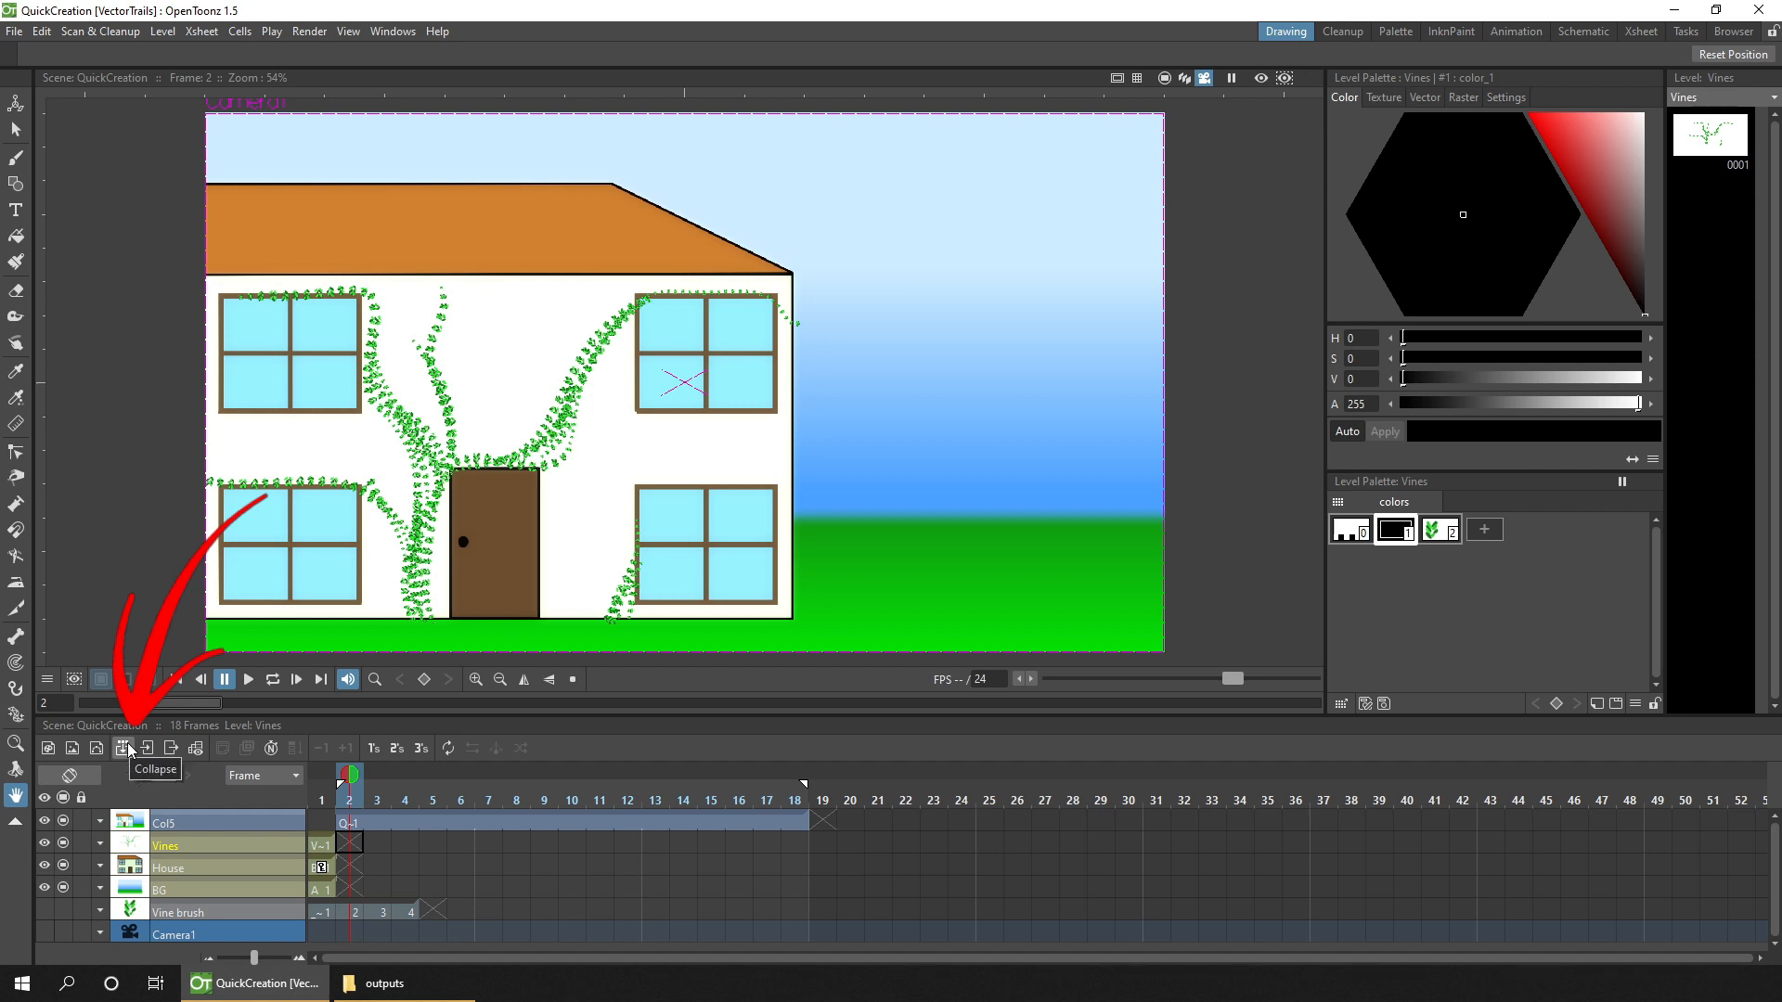
# Collapse the Vines, House, BG and Vine brush columns into sub-xsheet Col1.
pyautogui.rightClick(205, 846)
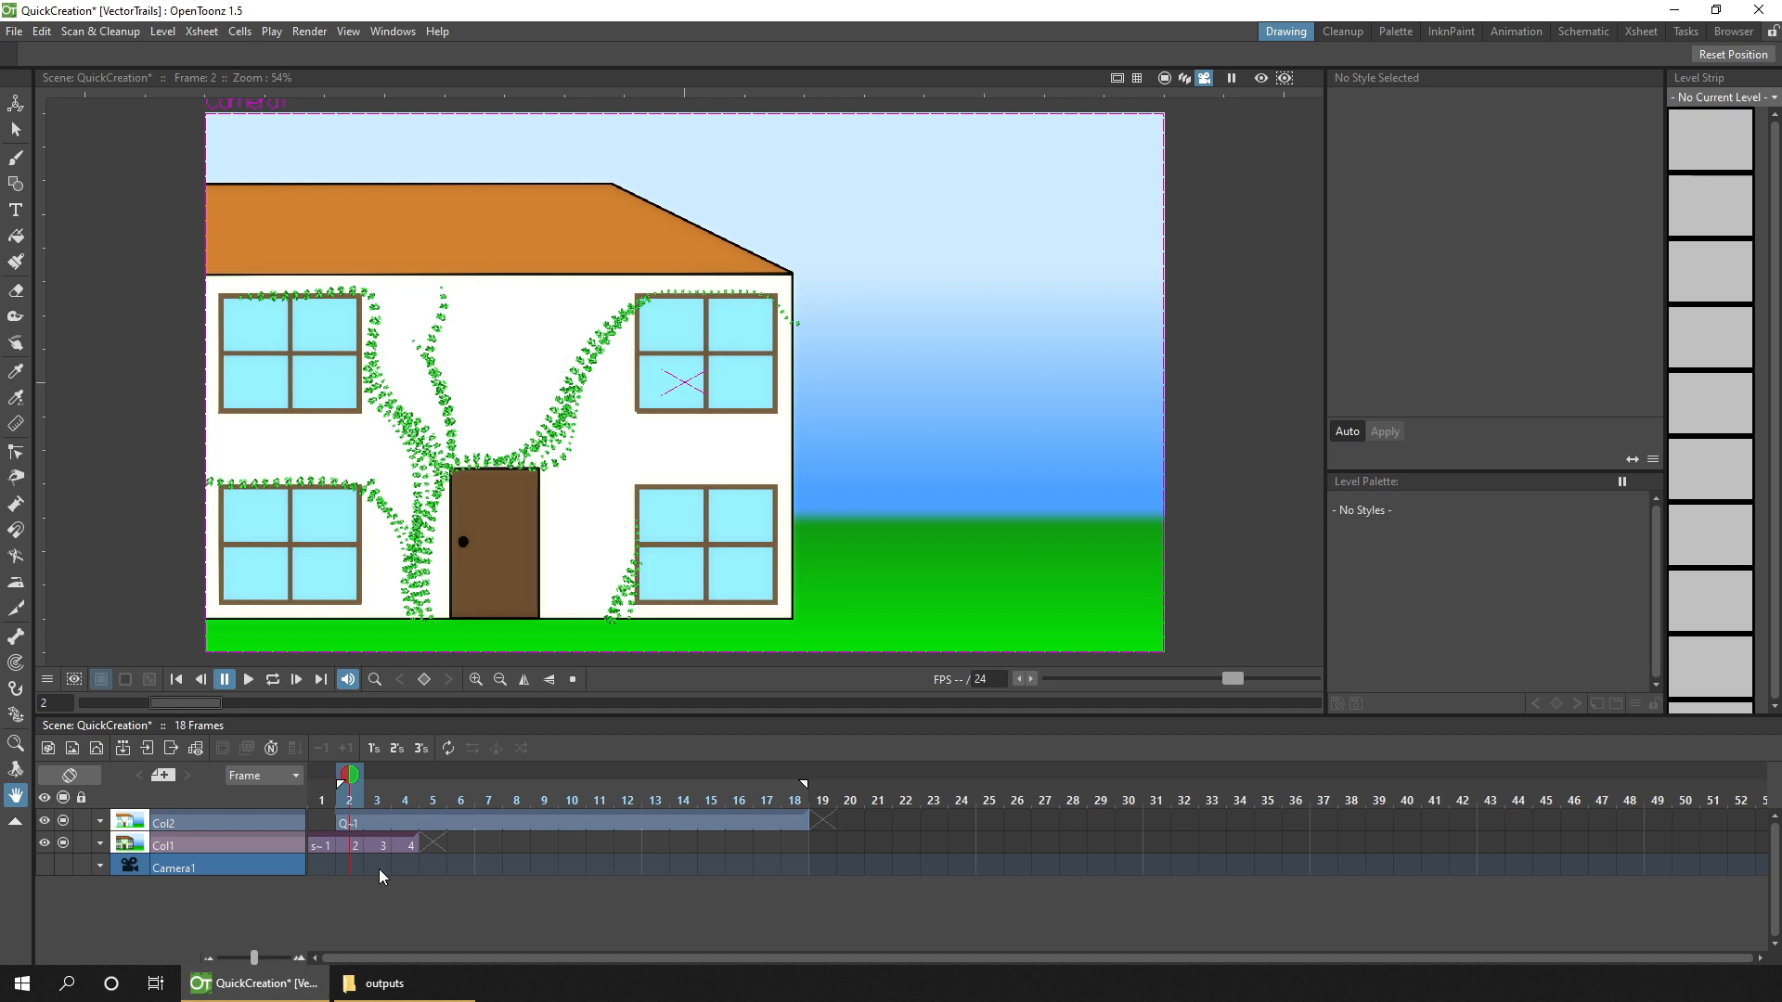
# Open the sub-xsheet, view the Animation room's Fx Schematic, then return to Drawing.
pyautogui.click(330, 844)
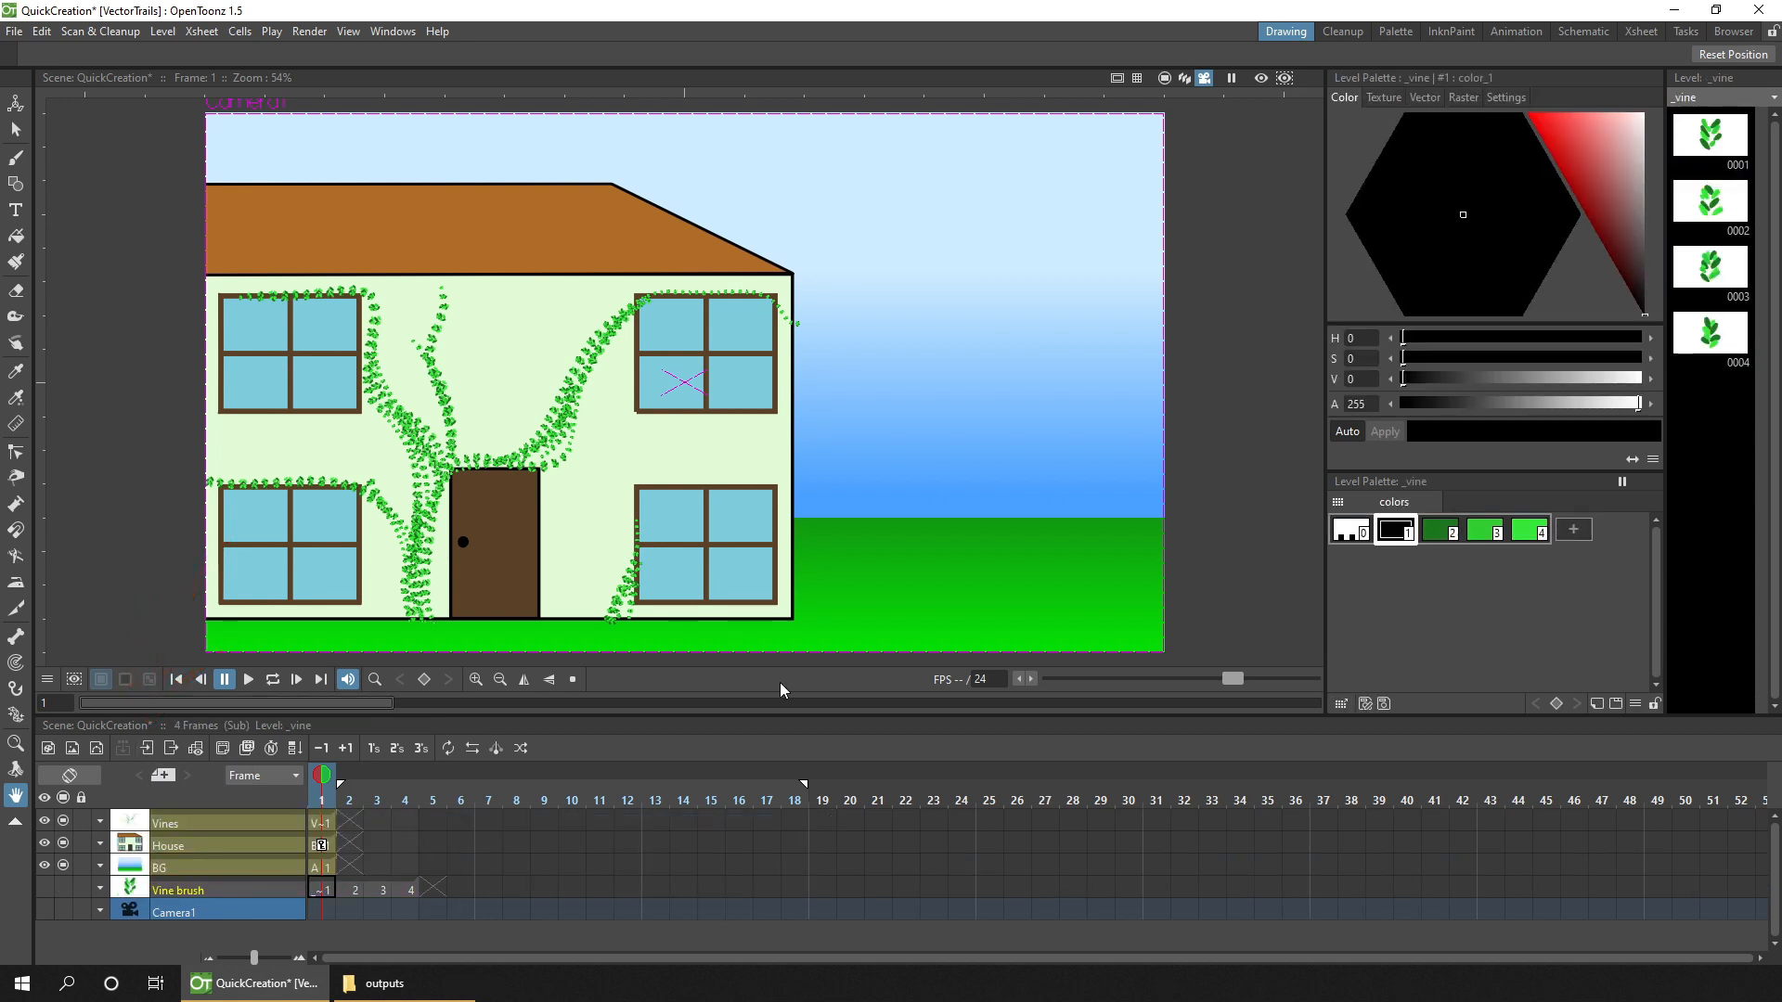
pyautogui.click(1516, 31)
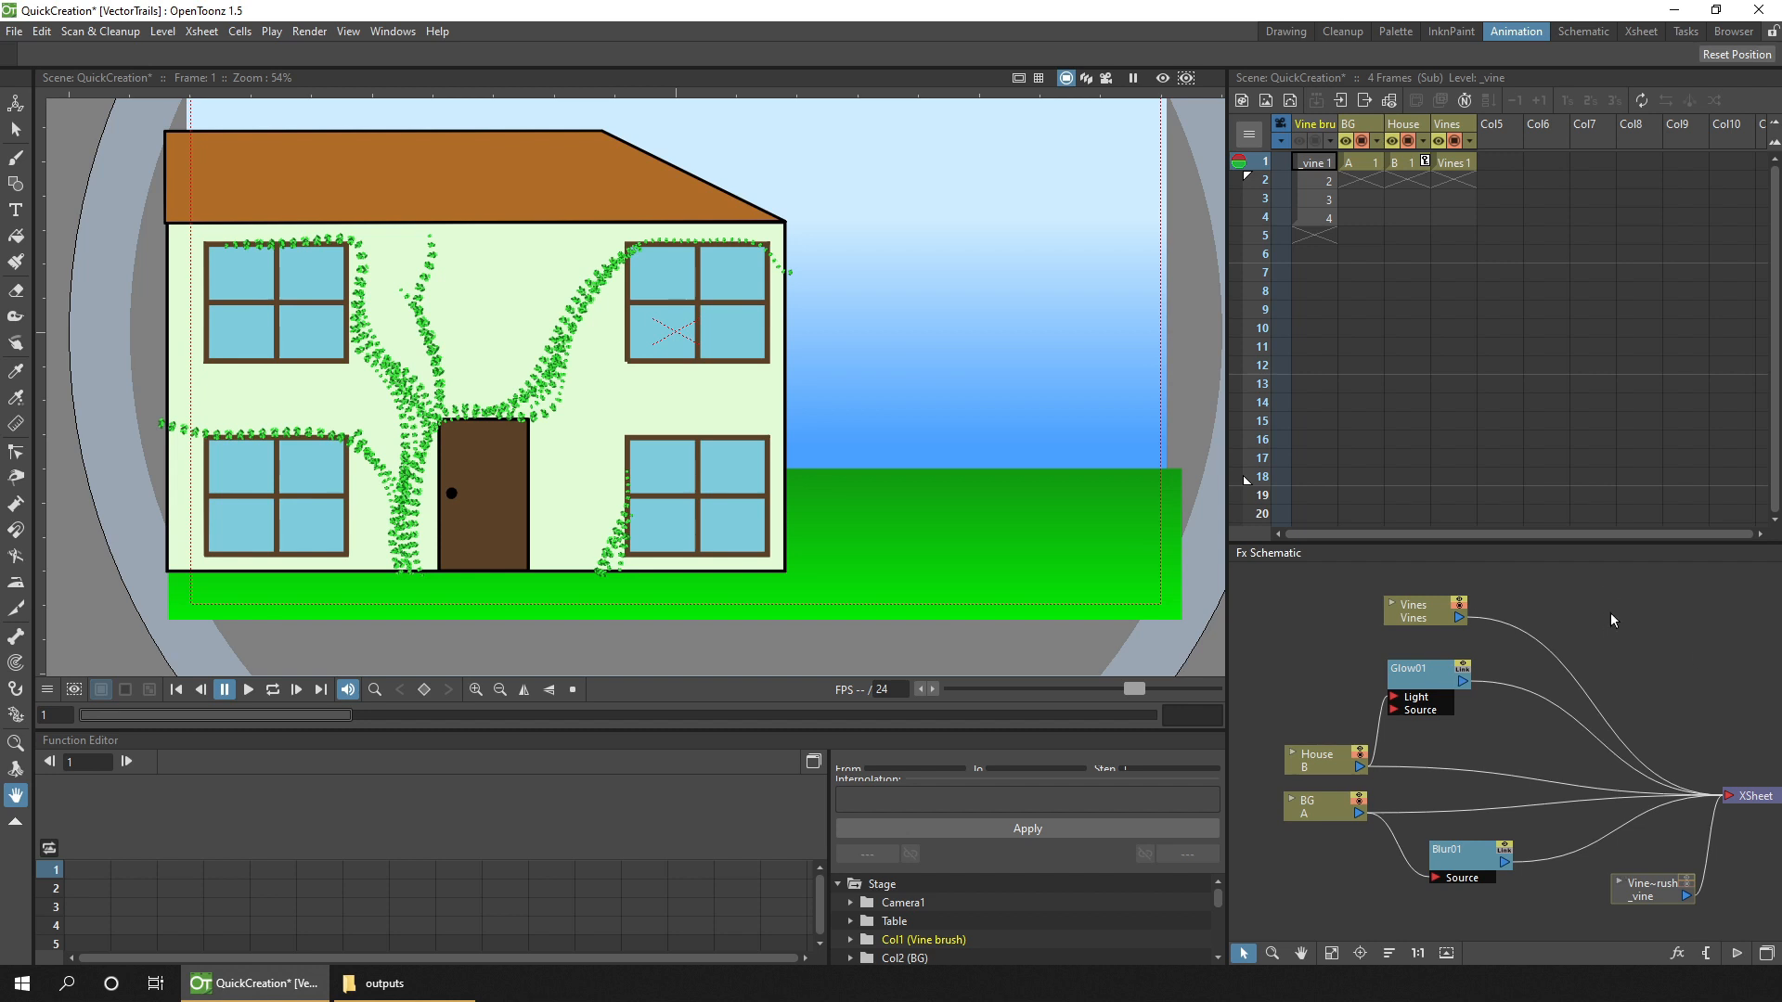
pyautogui.moveTo(1512, 299)
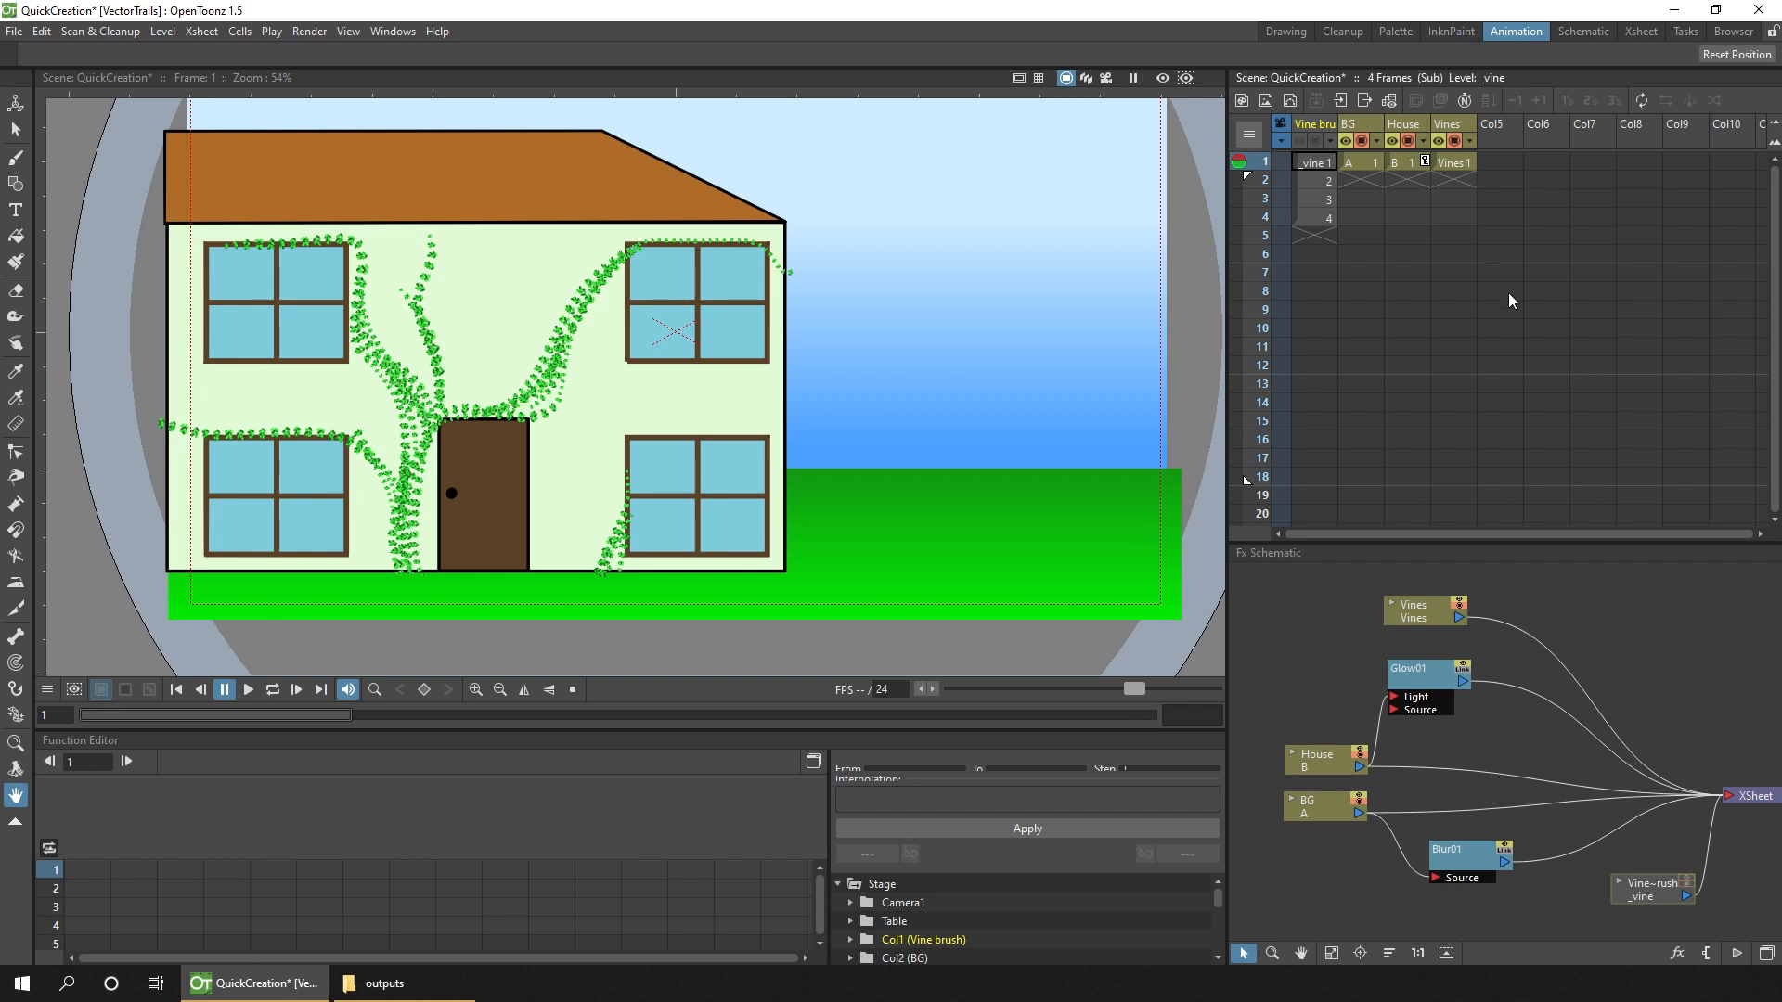
pyautogui.click(1285, 30)
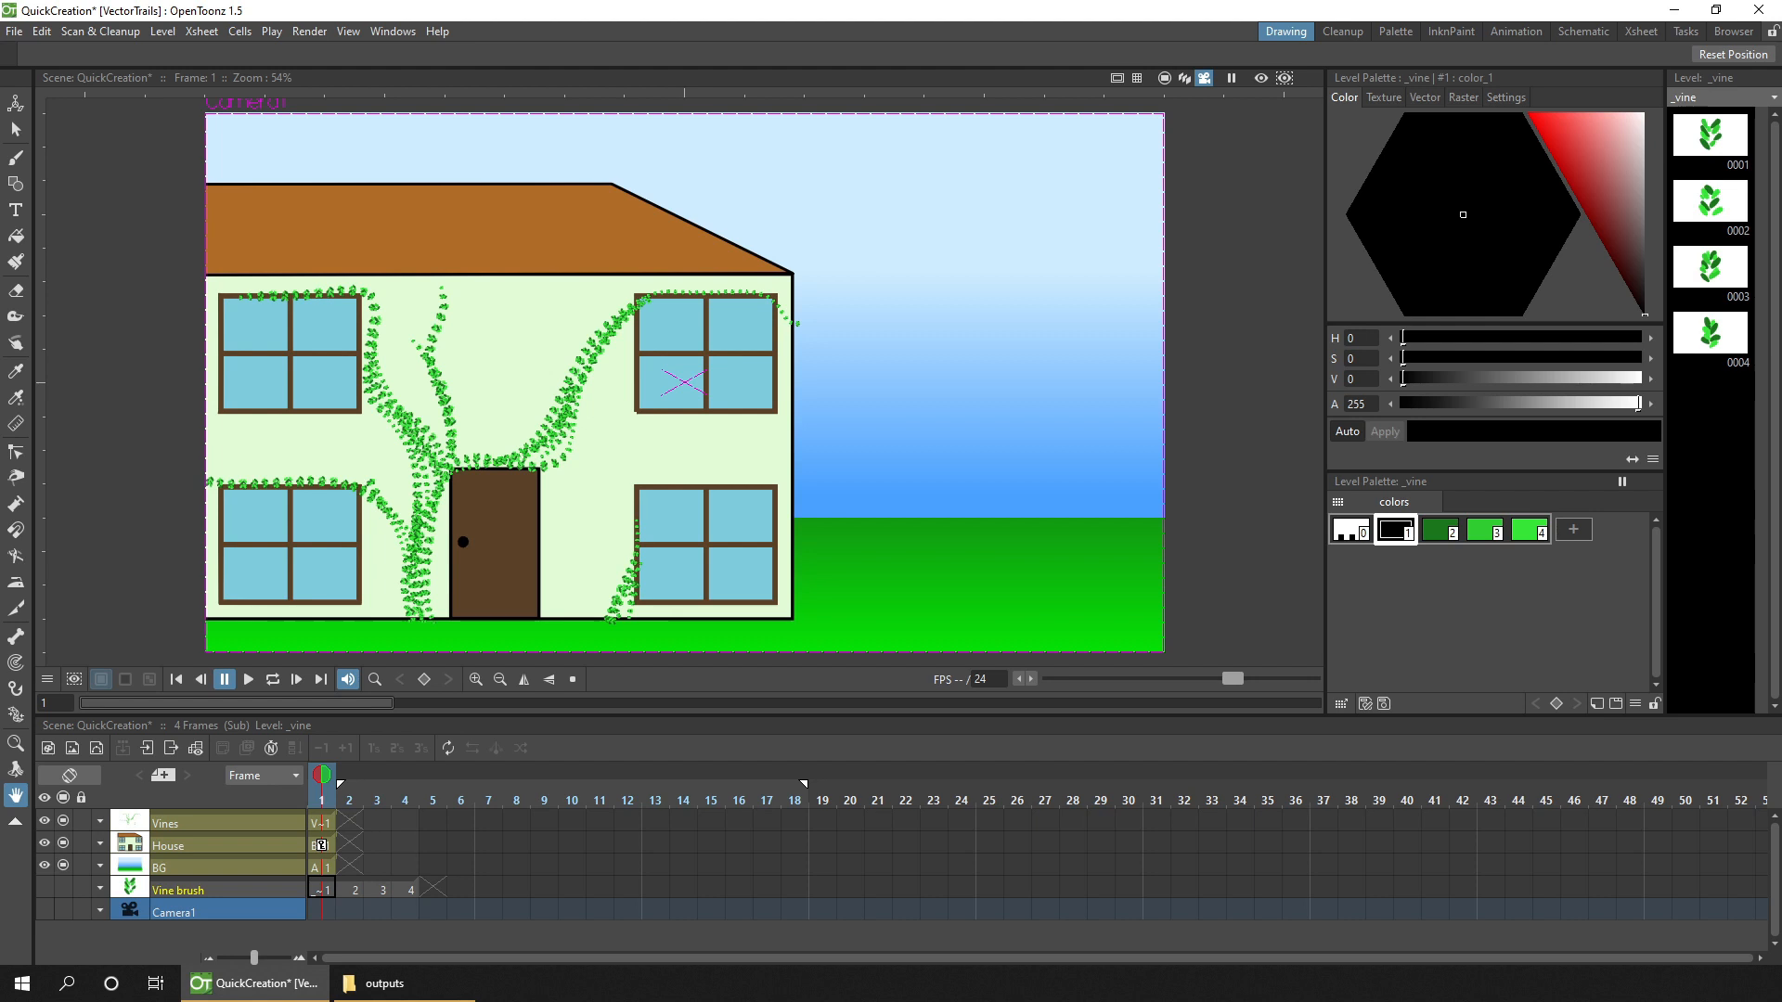